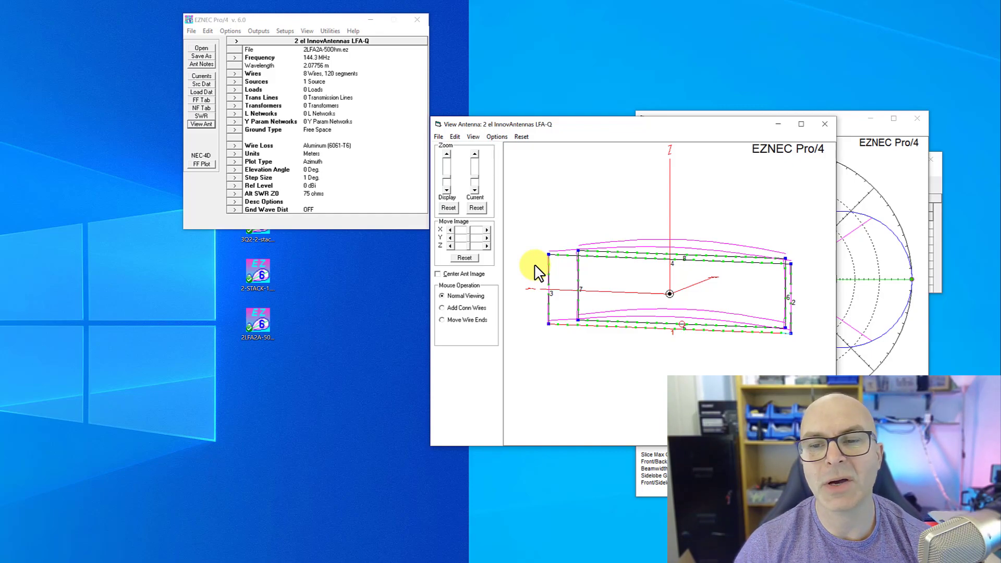
{"action": "mouse_move", "coordinate": [769, 336]}
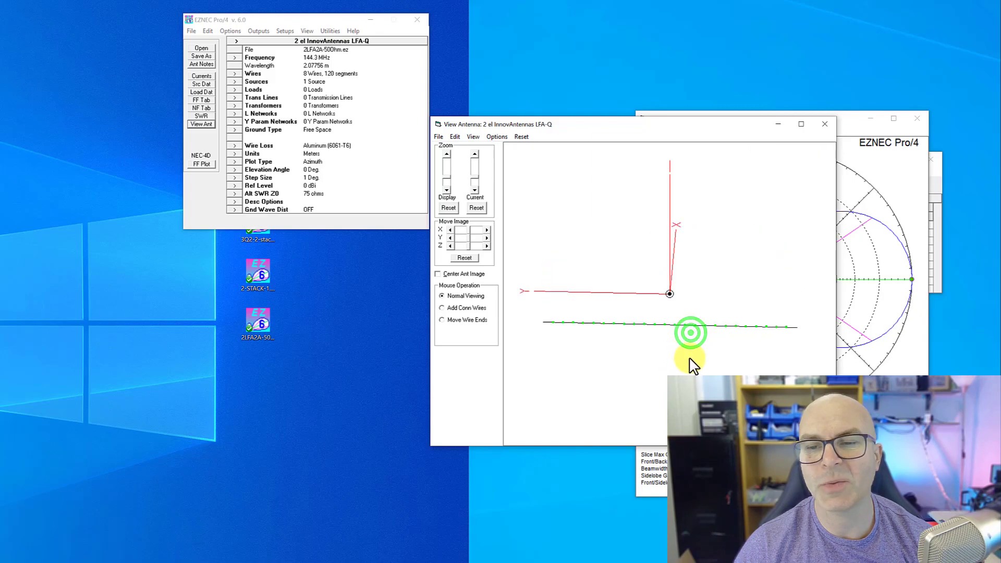
- Orbit the antenna view to see the two-element model edge-on
{"action": "left_click_drag", "start_coordinate": [690, 331], "coordinate": [769, 354]}
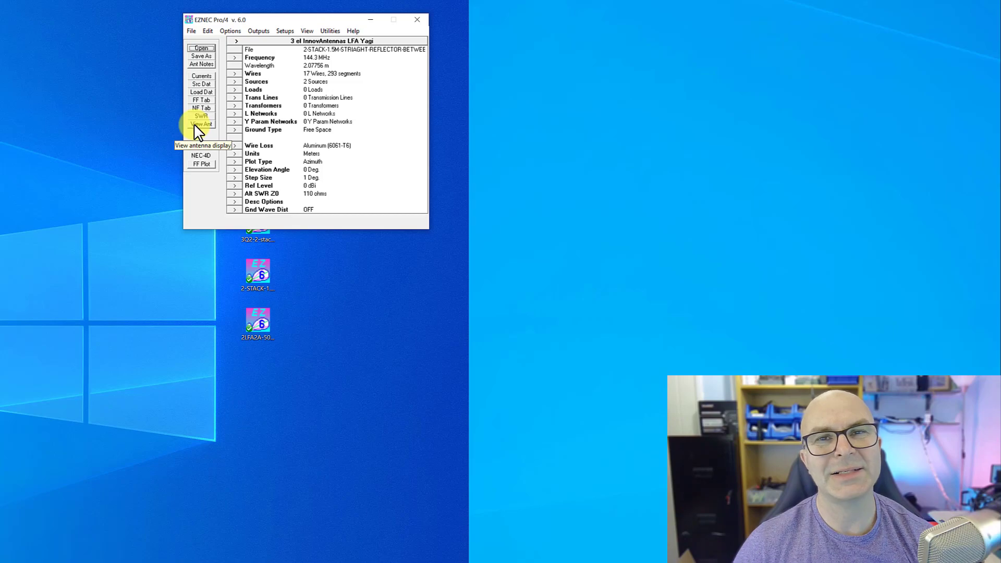
- Show the 3D View Antenna window of the stacked three-element quads
{"action": "left_click", "coordinate": [200, 123]}
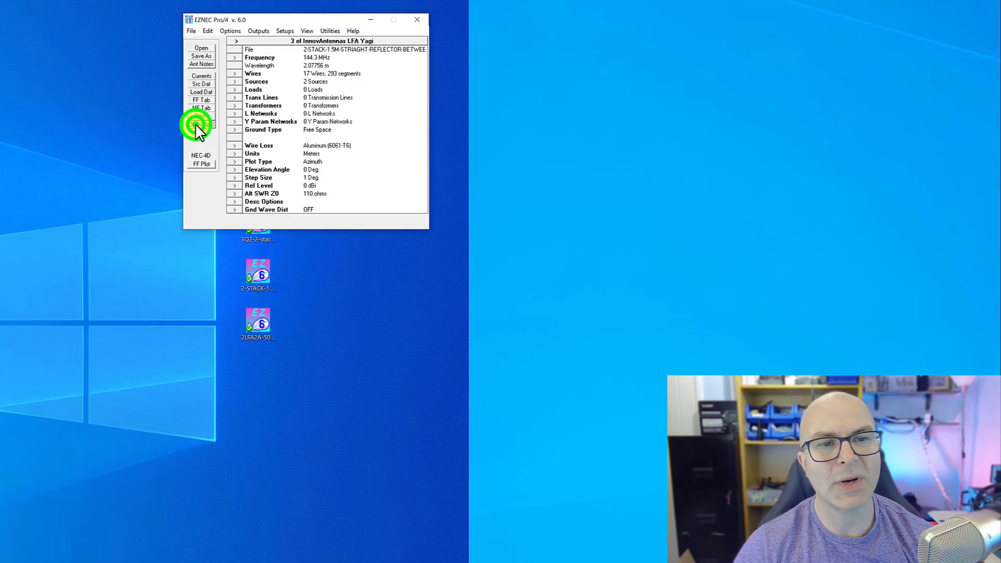
{"action": "left_click", "coordinate": [200, 123]}
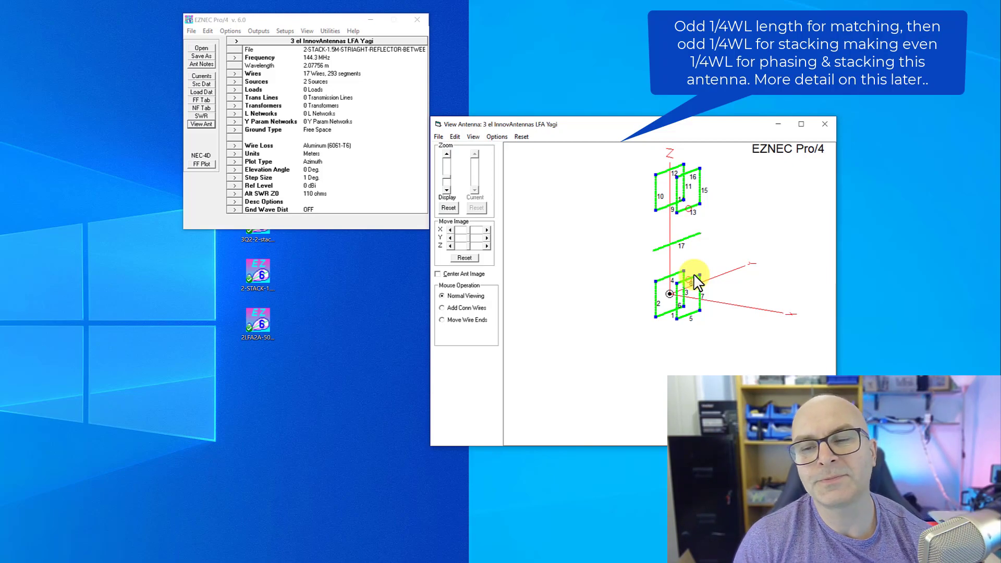
{"action": "mouse_move", "coordinate": [718, 296]}
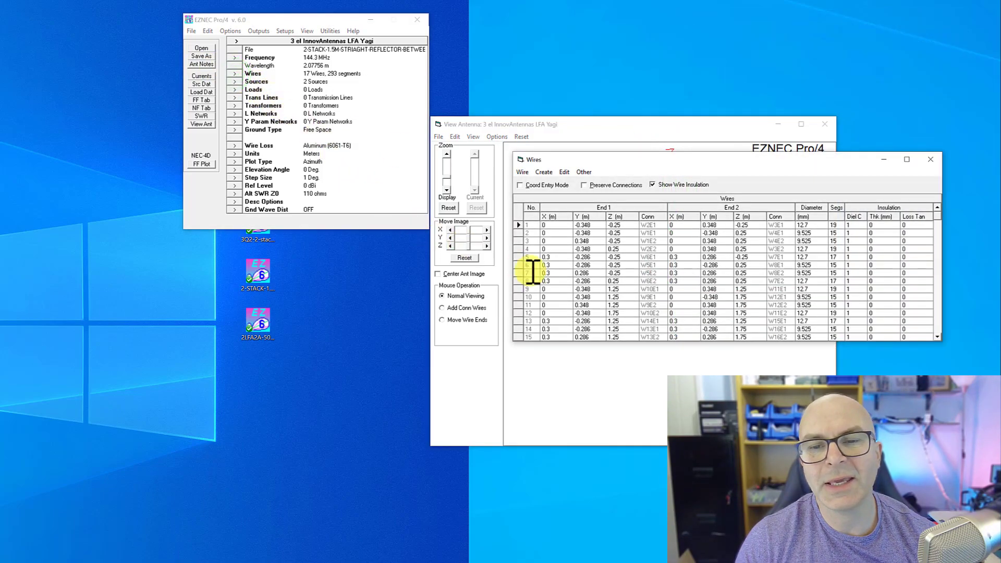
- Delete wires 9 through 17 via Wire > Delete Wires, leaving the lower 8-wire quad
{"action": "scroll", "scroll_direction": "down", "scroll_amount": 3}
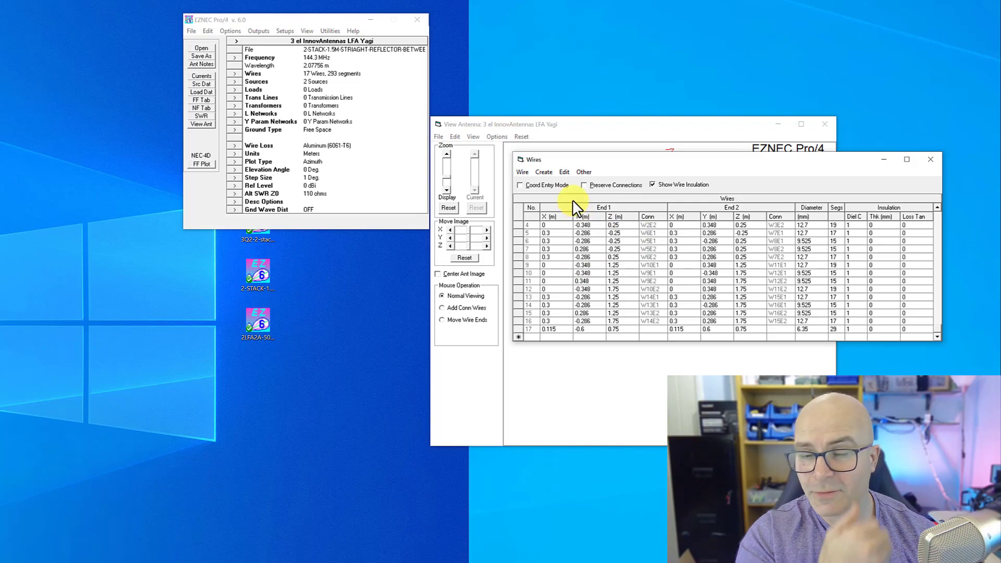
{"action": "left_click", "coordinate": [544, 172]}
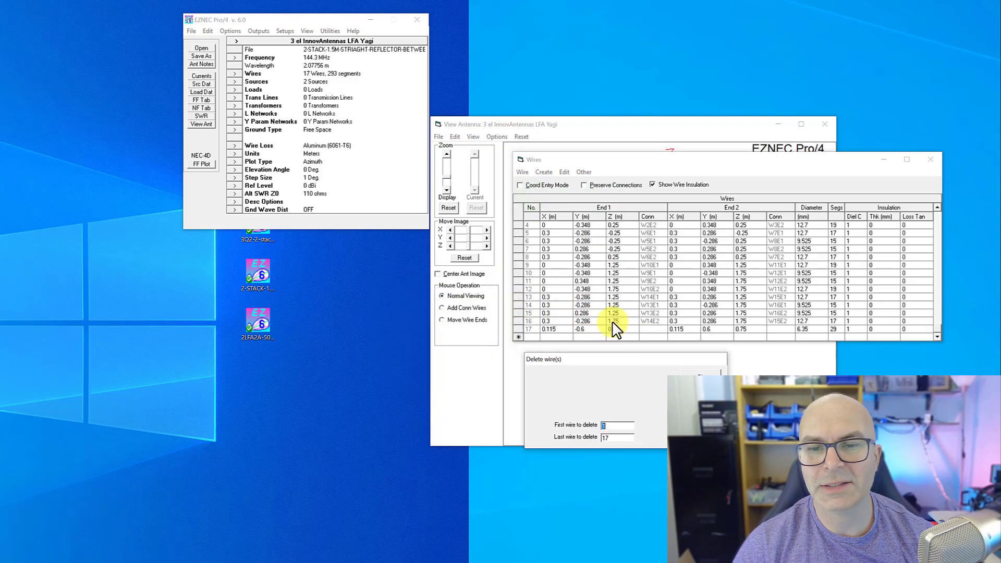
{"action": "type", "text": "9"}
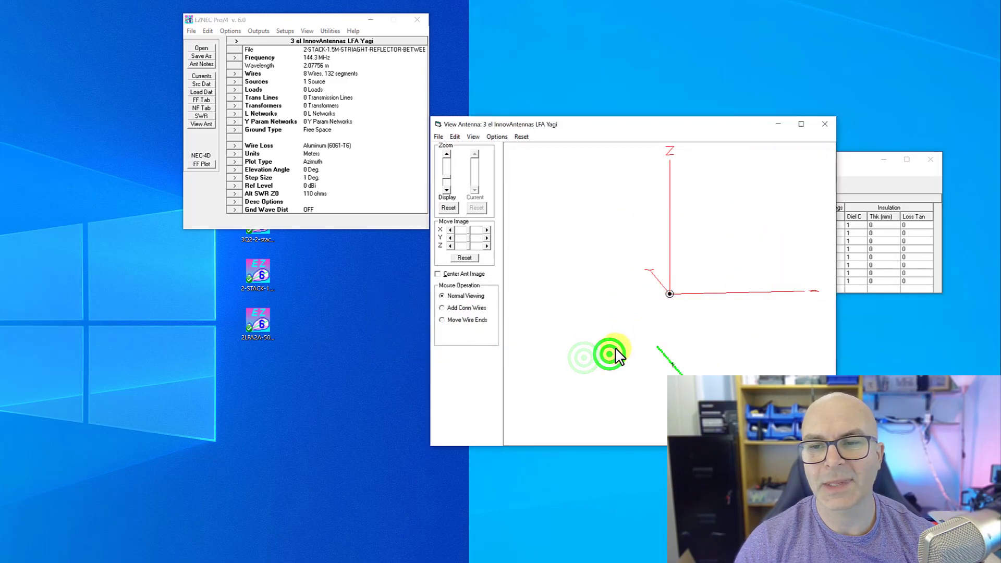
- Run FF Plot for the single quad's azimuth pattern (7.31 dBi, 22.19 dB F/B)
{"action": "left_click", "coordinate": [202, 164]}
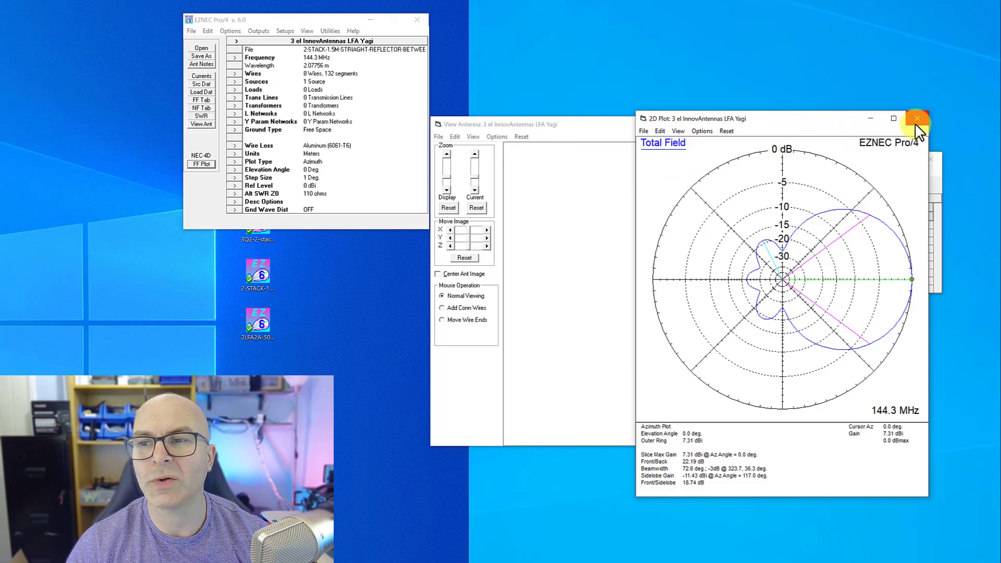
- Undo the wire deletion to restore the 17-wire stack and view it in 3D
{"action": "left_click", "coordinate": [917, 118]}
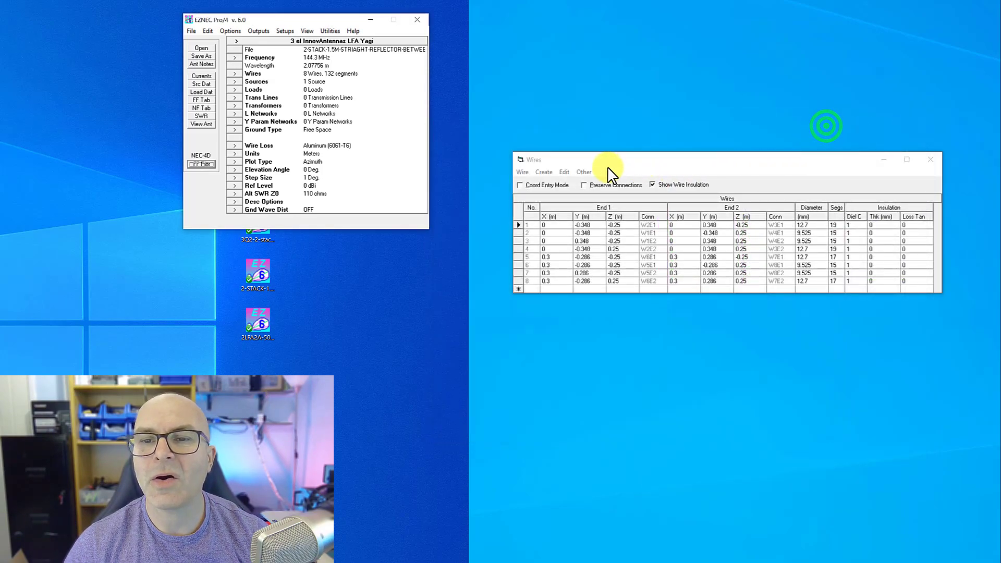
{"action": "left_click", "coordinate": [562, 172]}
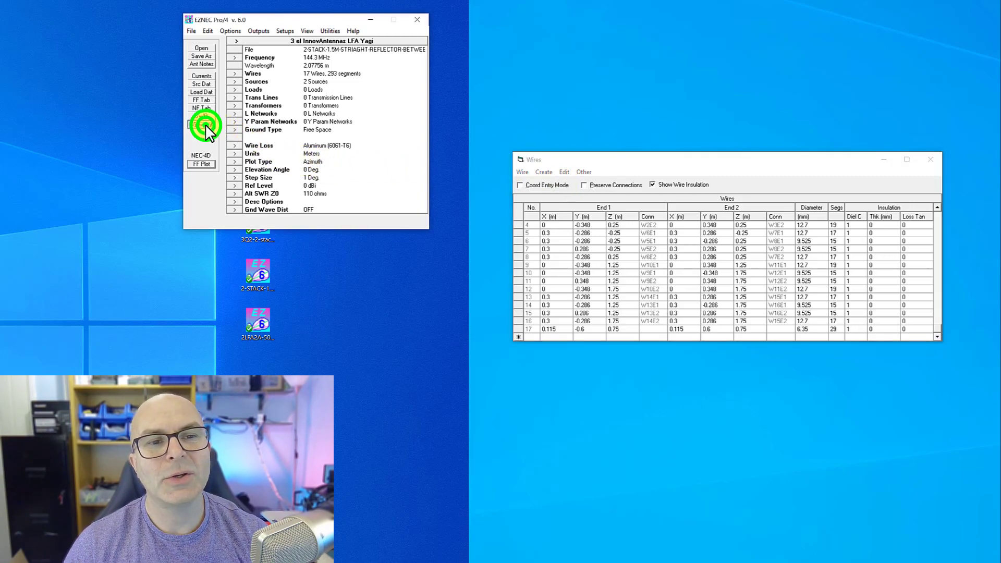
{"action": "left_click", "coordinate": [200, 124]}
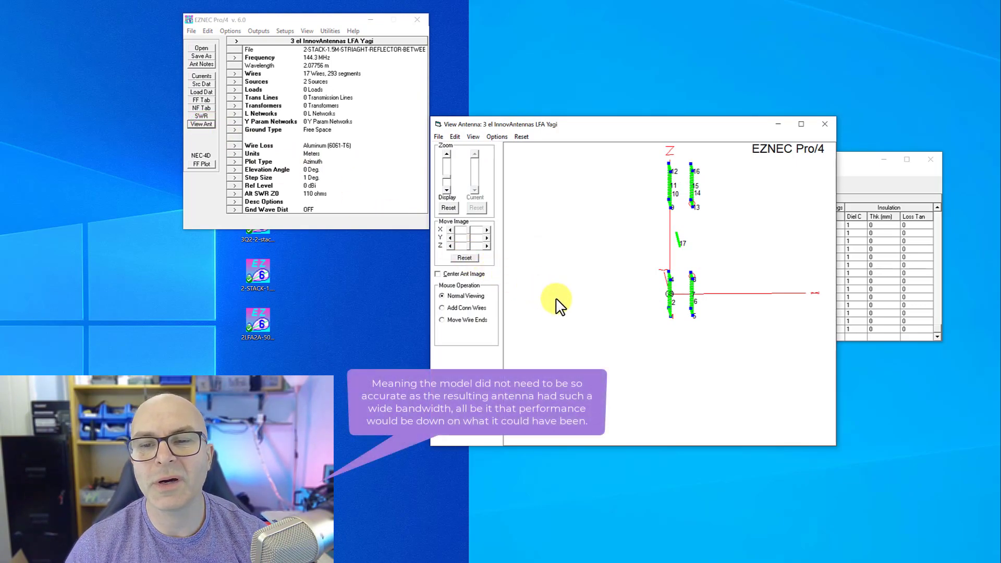
- Run FF Plot for the full stack, giving 11.01 dBi gain
{"action": "left_click", "coordinate": [196, 169]}
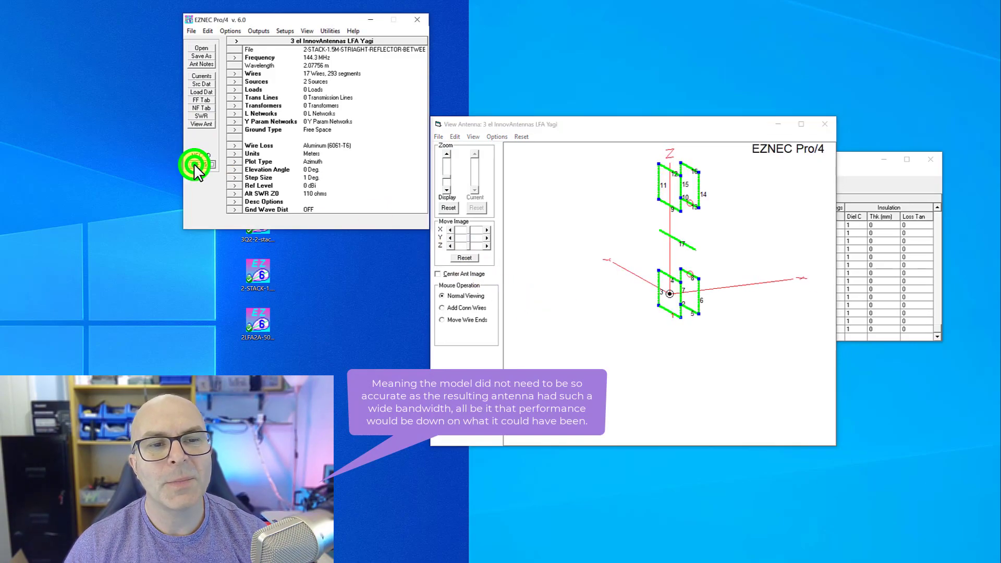
{"action": "left_click", "coordinate": [200, 163]}
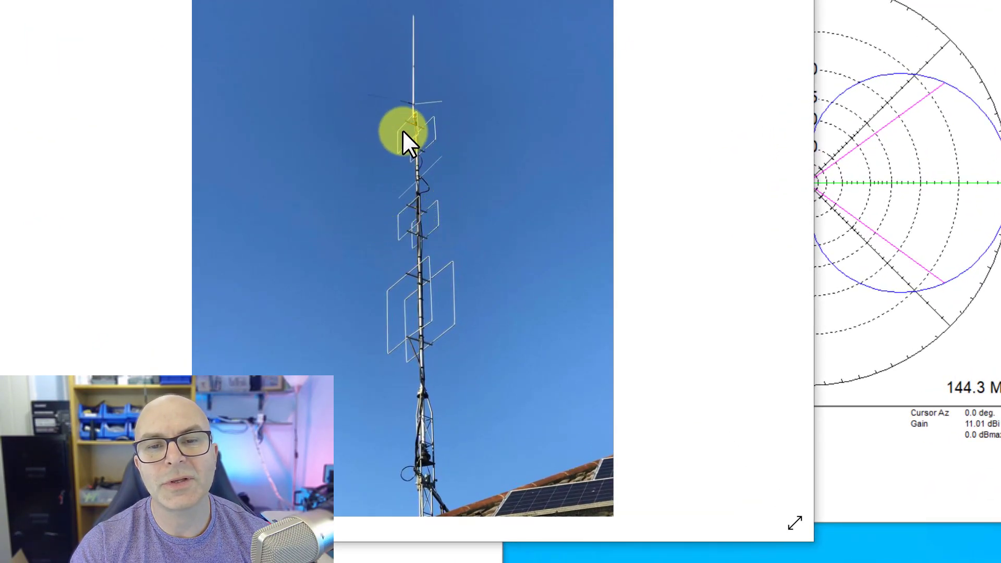
{"action": "mouse_move", "coordinate": [445, 188]}
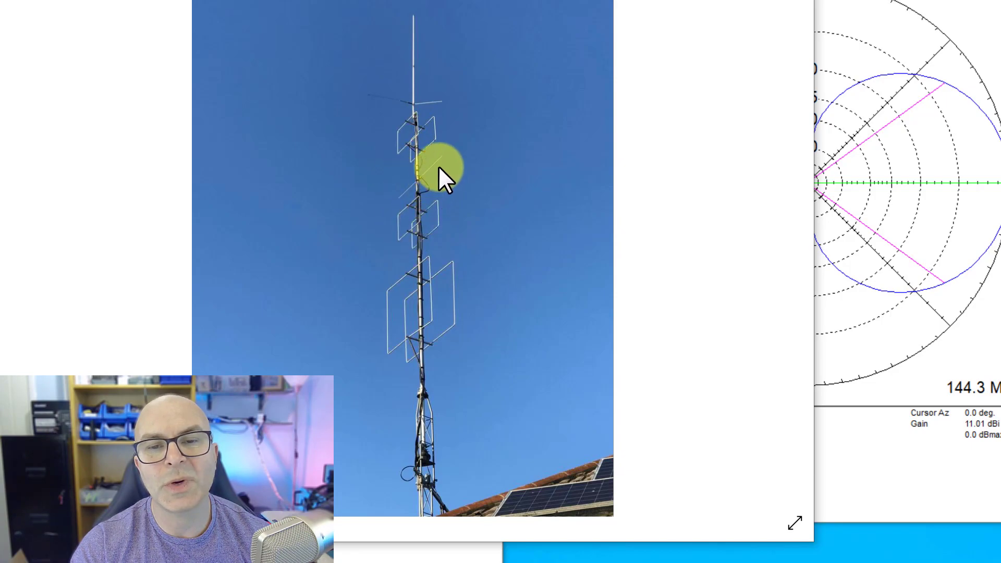
{"action": "mouse_move", "coordinate": [533, 300]}
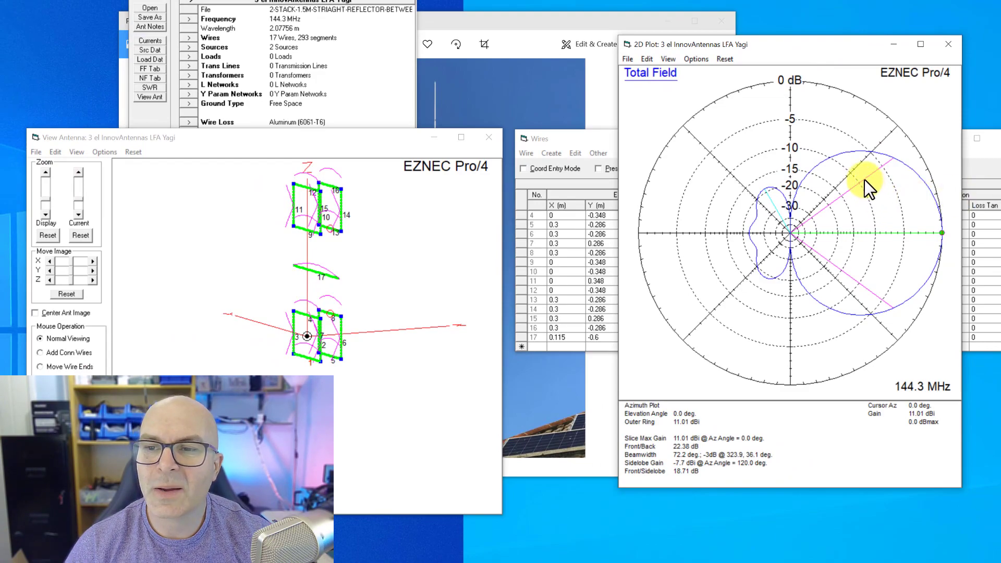
{"action": "mouse_move", "coordinate": [865, 297]}
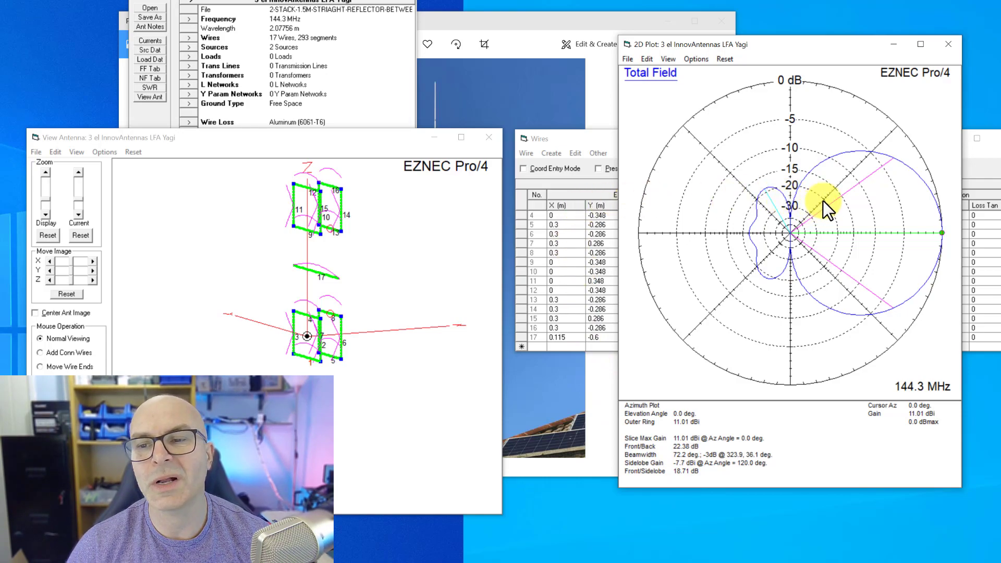
{"action": "mouse_move", "coordinate": [905, 325]}
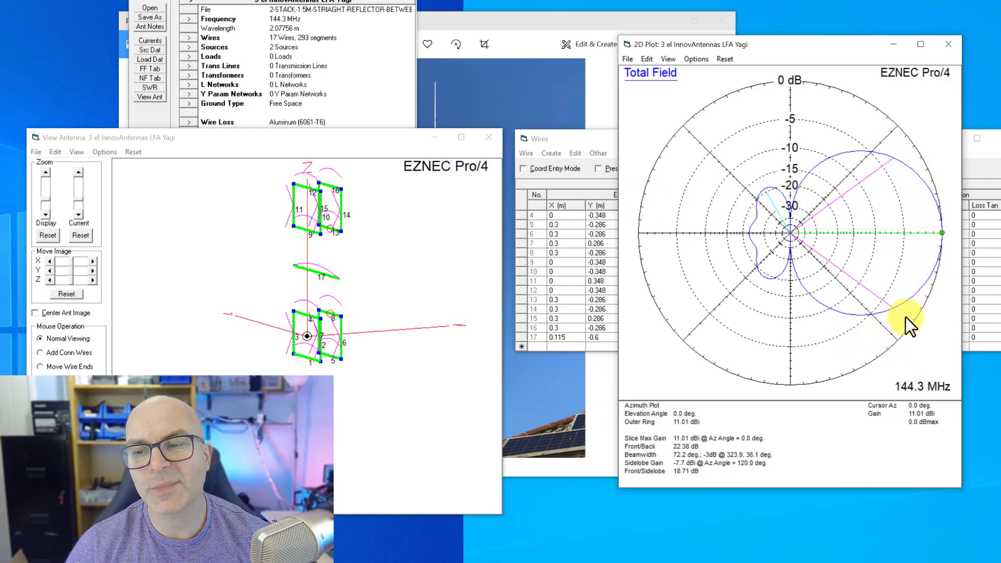
{"action": "mouse_move", "coordinate": [734, 270]}
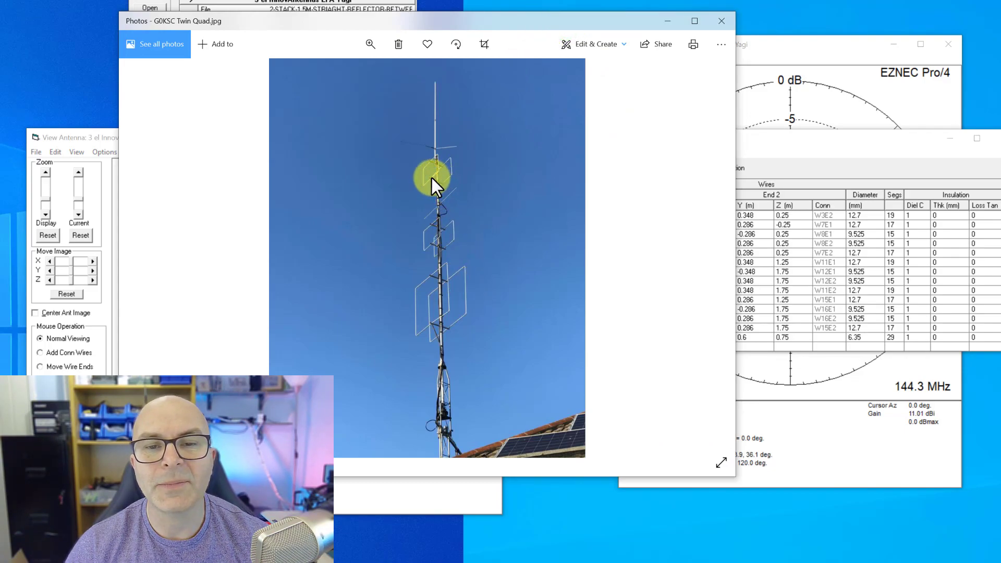
{"action": "mouse_move", "coordinate": [446, 192]}
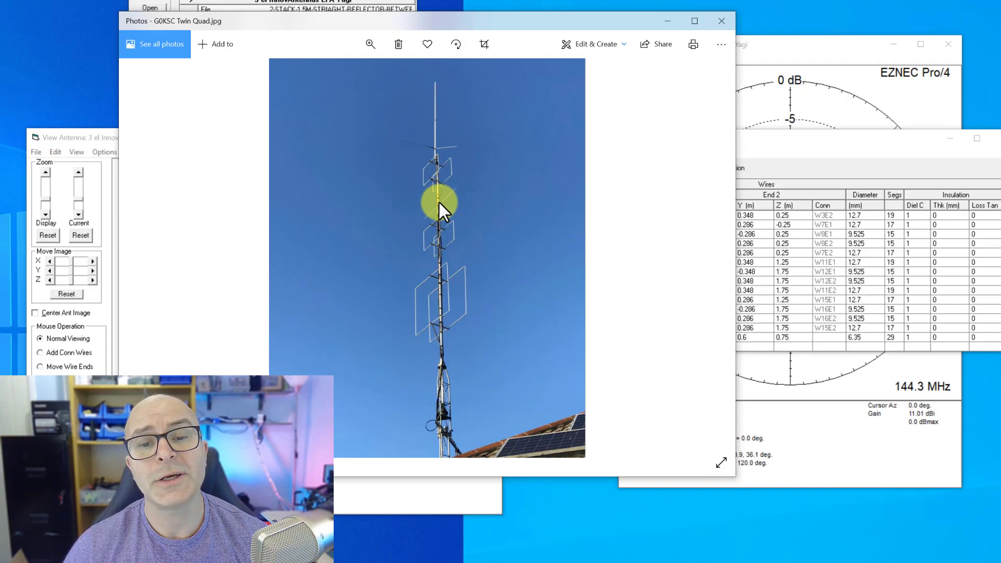
{"action": "mouse_move", "coordinate": [438, 256]}
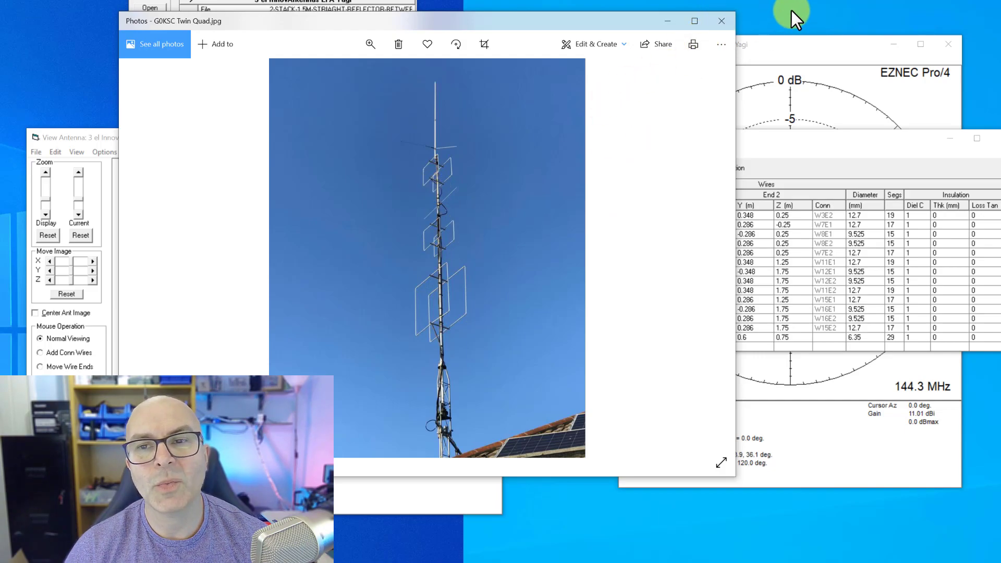
- Bring the EZNEC wire table and antenna view back in front of the photo
{"action": "left_click", "coordinate": [721, 21]}
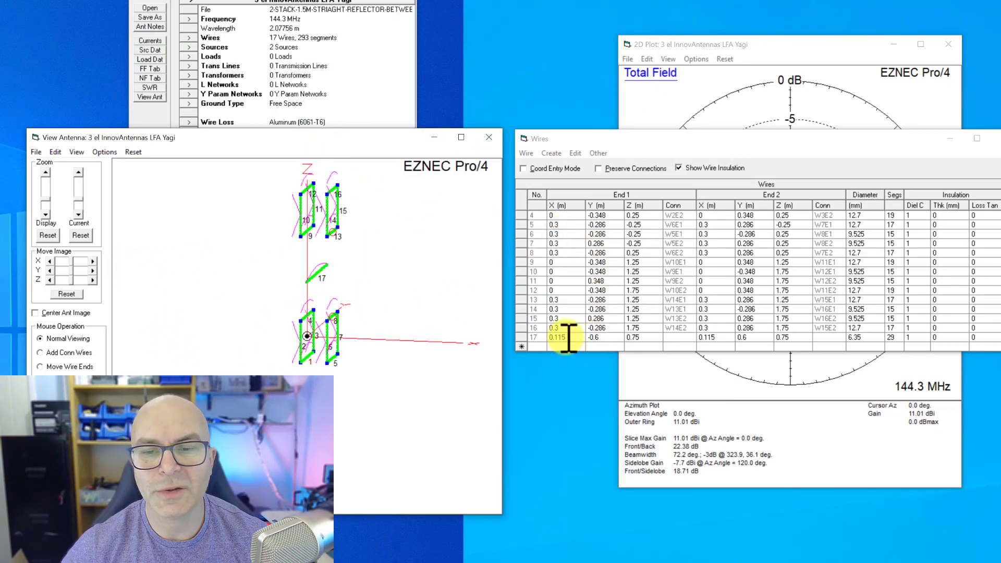
- Enlarge and centre the antenna view on the stacked quads and joining wire 17
{"action": "left_click", "coordinate": [604, 337]}
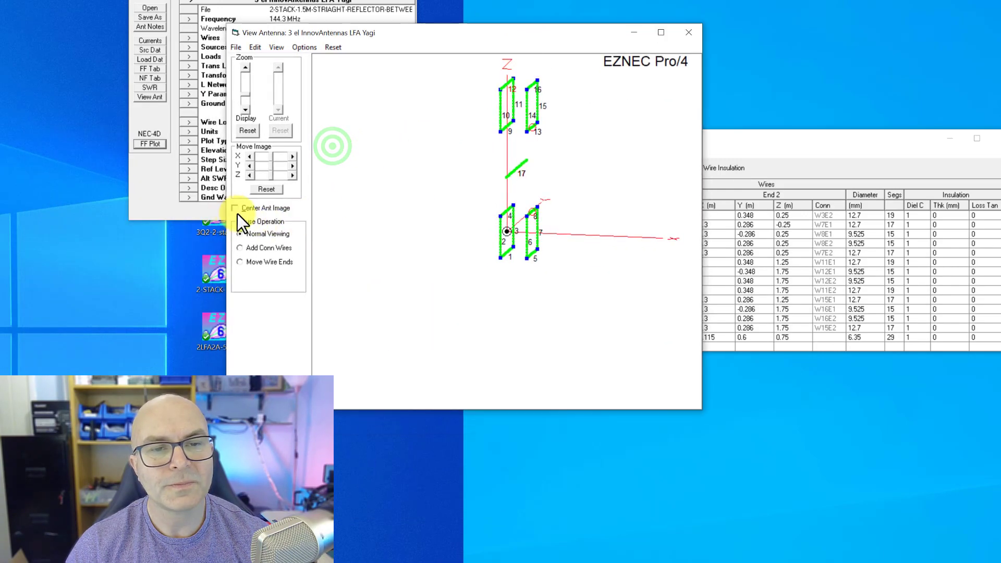
{"action": "left_click", "coordinate": [235, 208]}
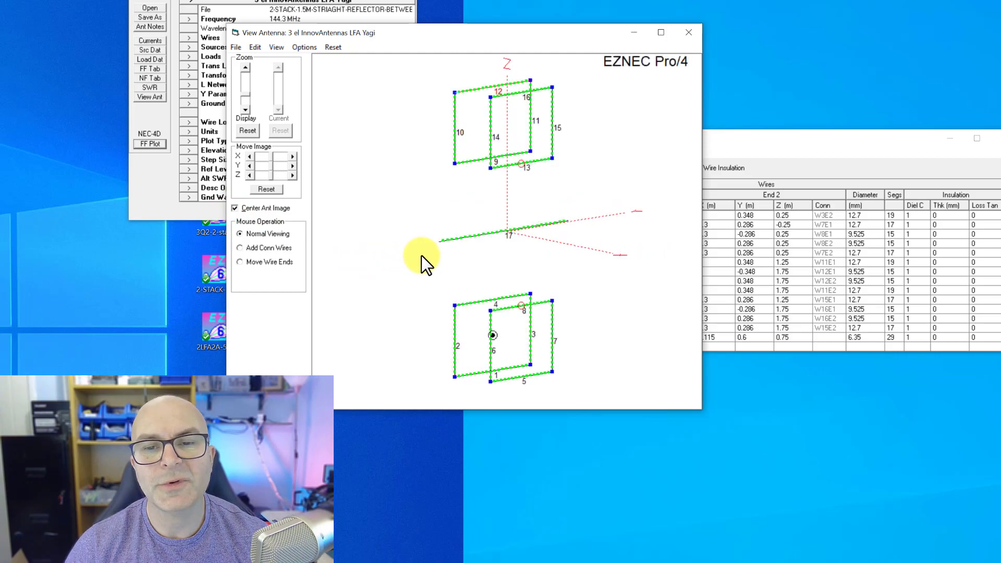
{"action": "mouse_move", "coordinate": [525, 181]}
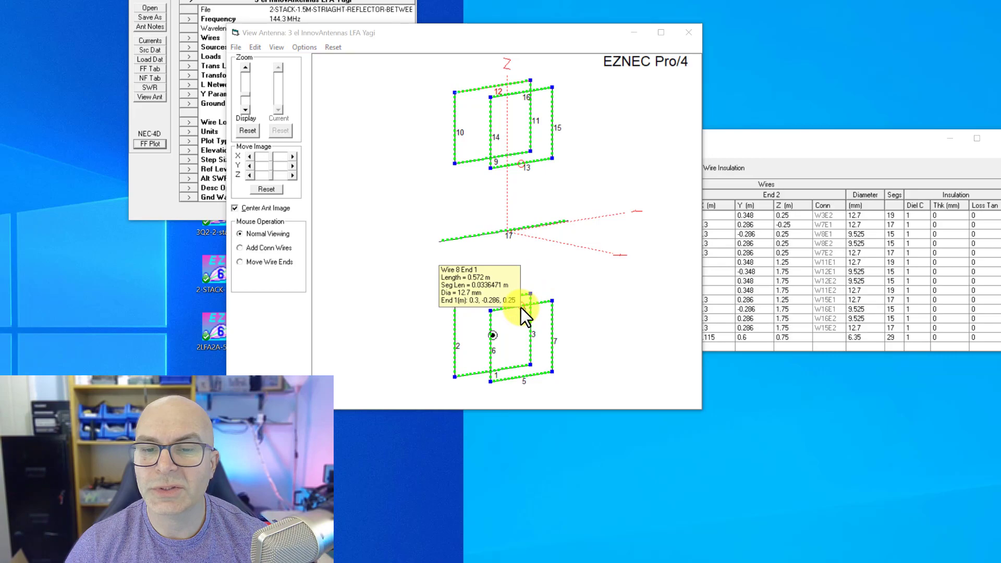
{"action": "mouse_move", "coordinate": [532, 304]}
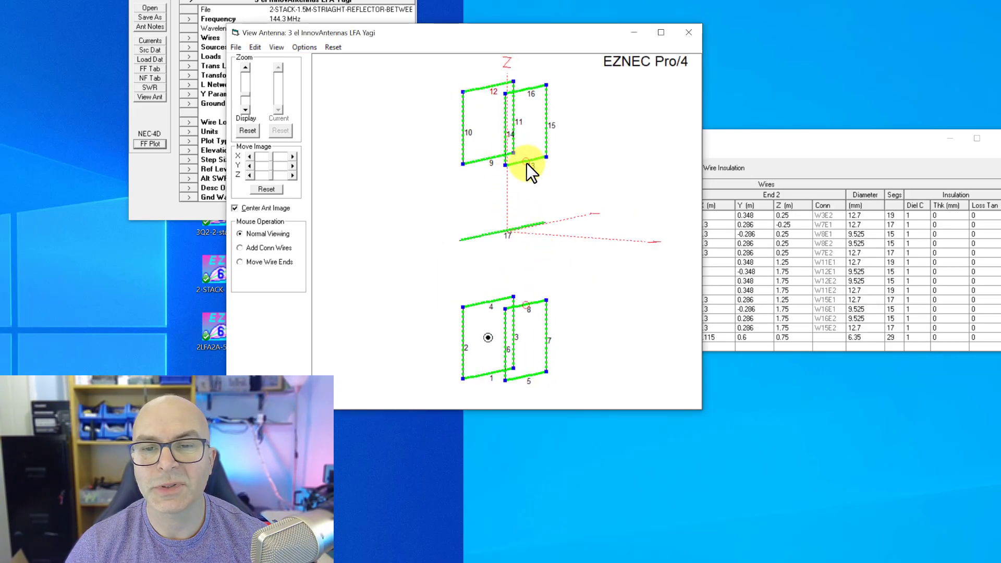
{"action": "mouse_move", "coordinate": [527, 176]}
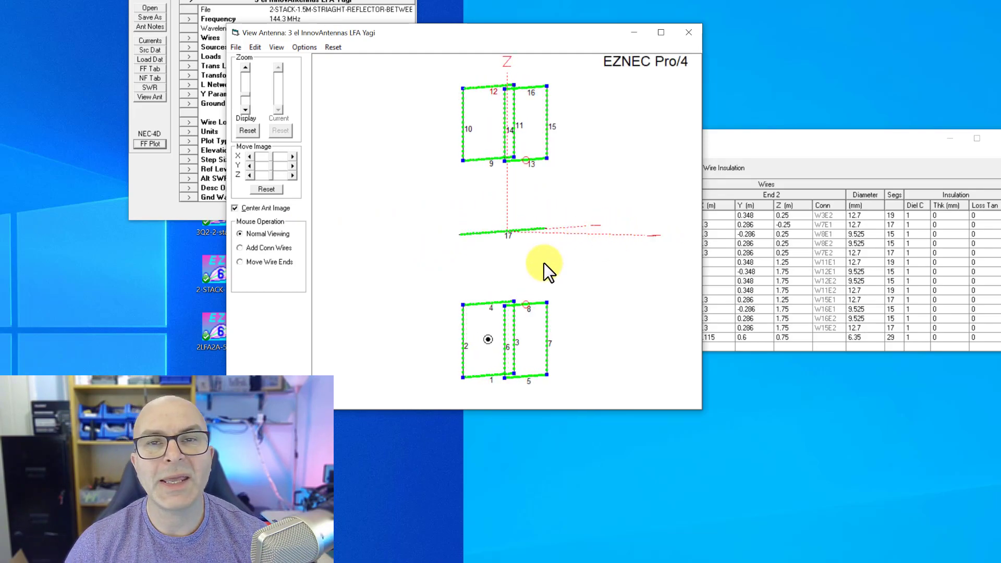
{"action": "mouse_move", "coordinate": [529, 362]}
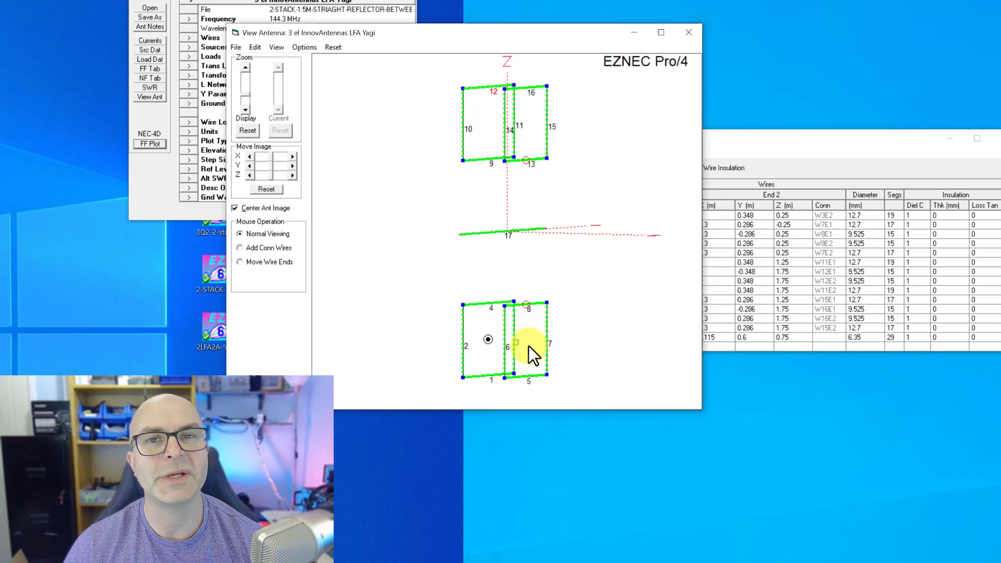
{"action": "mouse_move", "coordinate": [533, 342]}
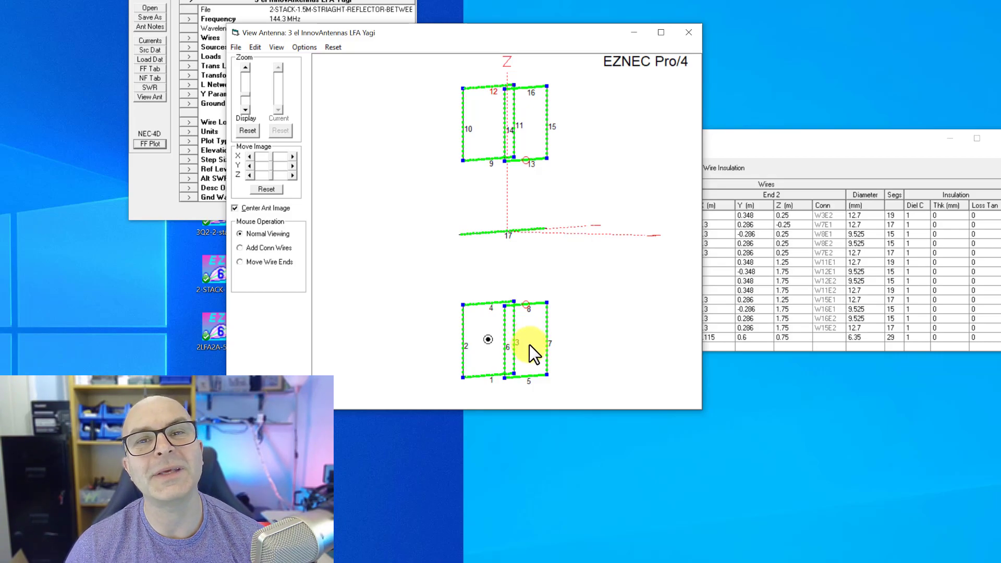
{"action": "mouse_move", "coordinate": [548, 324]}
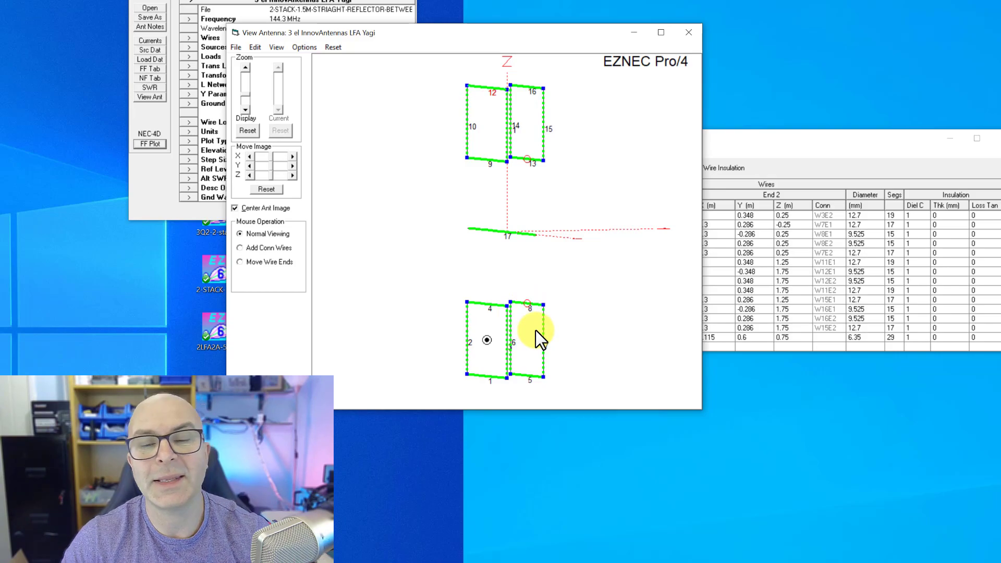
{"action": "mouse_move", "coordinate": [600, 214]}
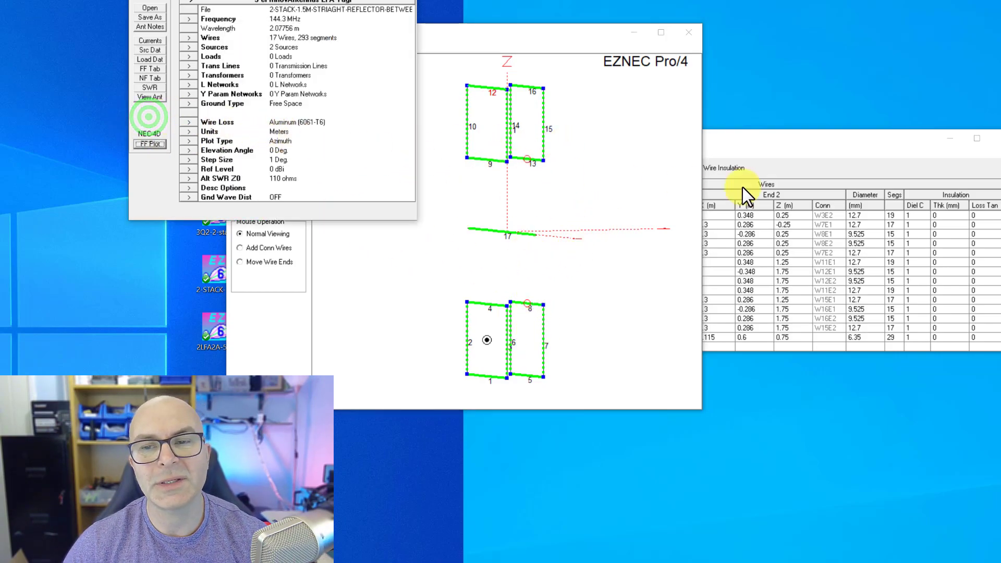
- In Sources, move source 1 from wire 8 to wire 5, keeping source 2 on wire 13
{"action": "left_click", "coordinate": [185, 47]}
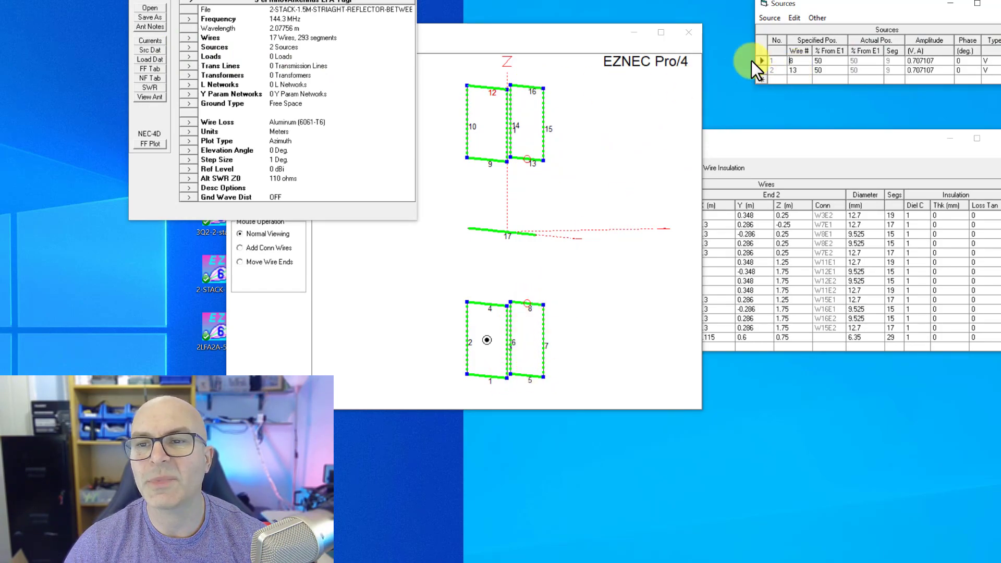
{"action": "left_click", "coordinate": [788, 60]}
{"action": "type", "text": "5"}
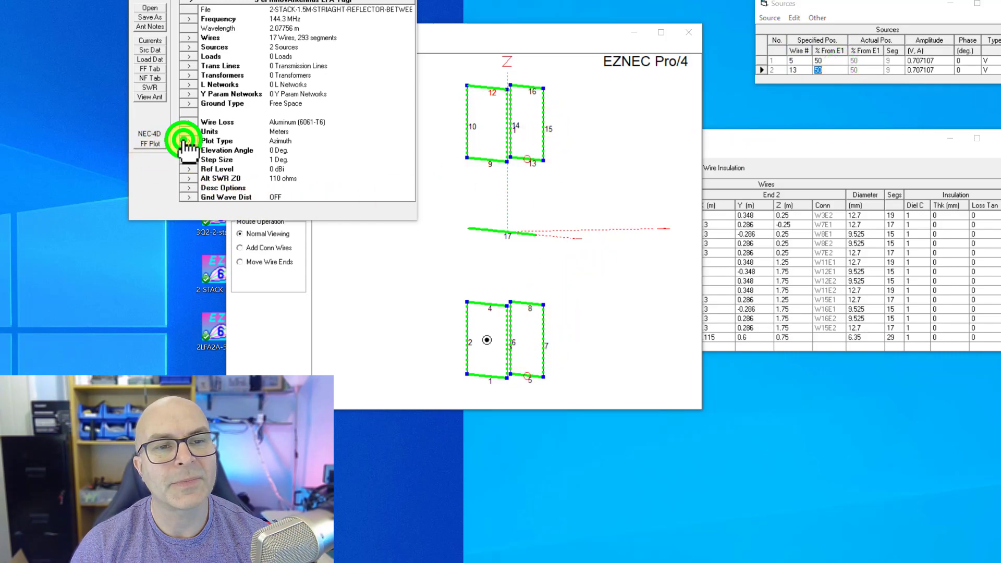
- Plot the elevation pattern with the lower feed on wire 5 (10.91 dBi, 22.59 dB F/B)
{"action": "left_click", "coordinate": [379, 356]}
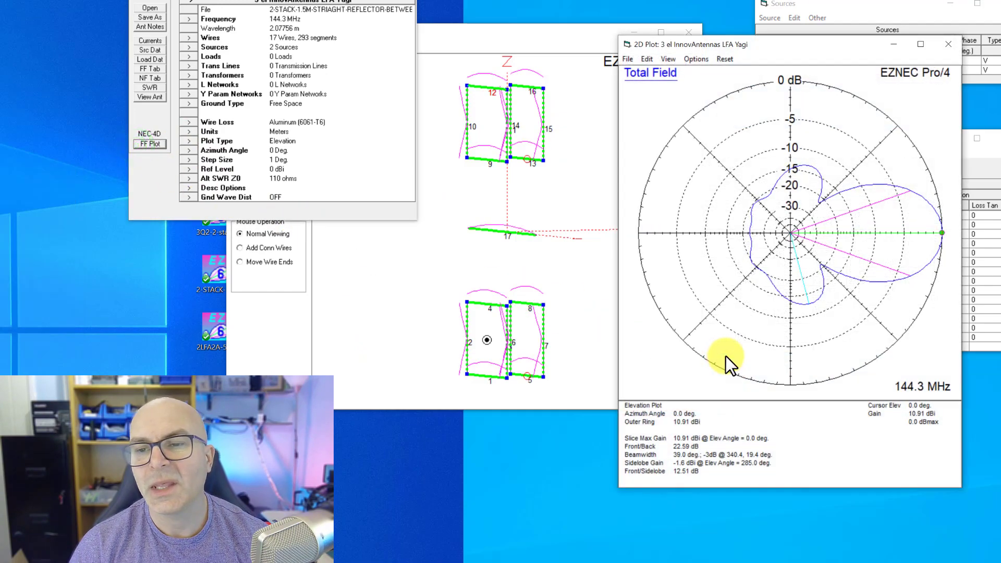
{"action": "mouse_move", "coordinate": [804, 293]}
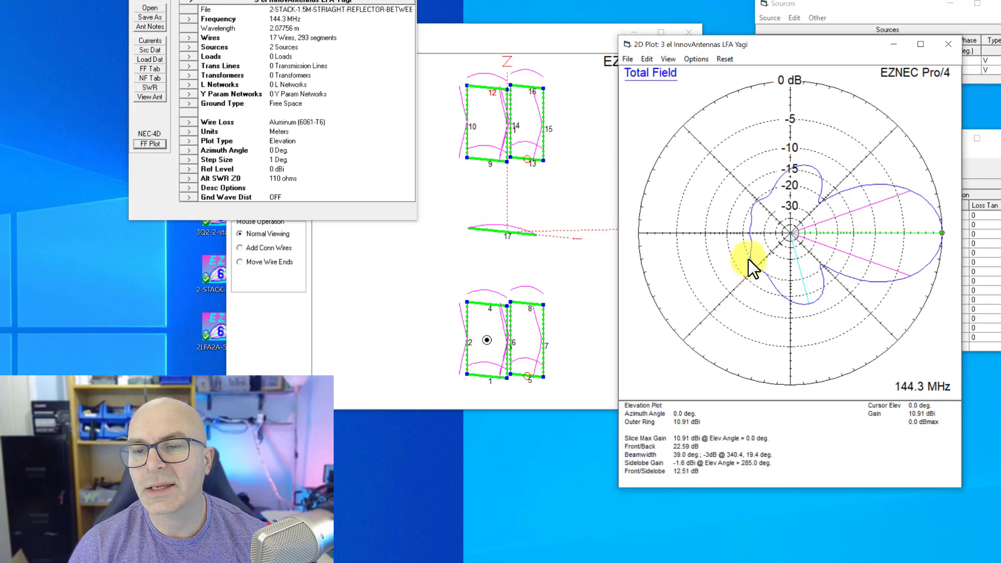
{"action": "mouse_move", "coordinate": [813, 185]}
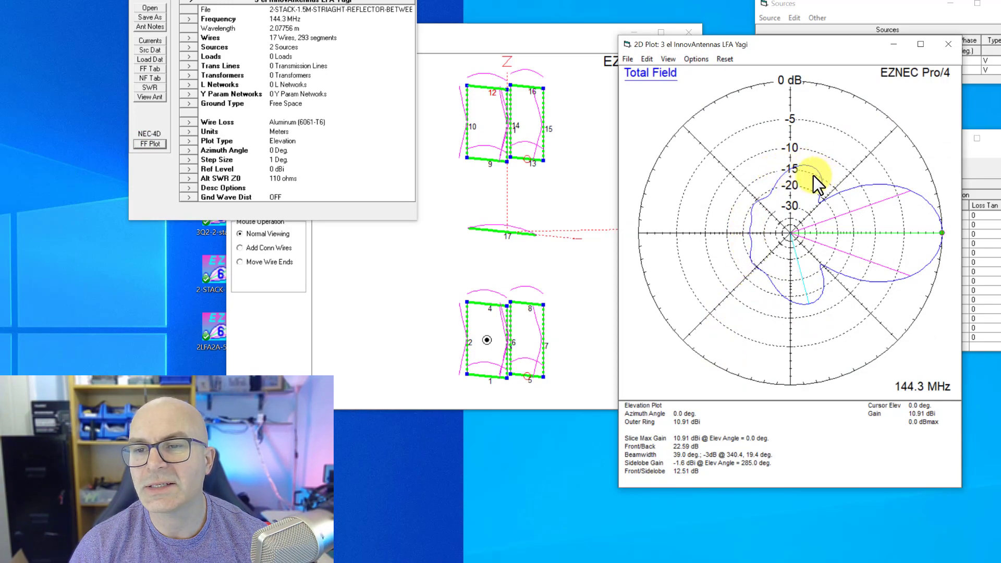
{"action": "mouse_move", "coordinate": [801, 265]}
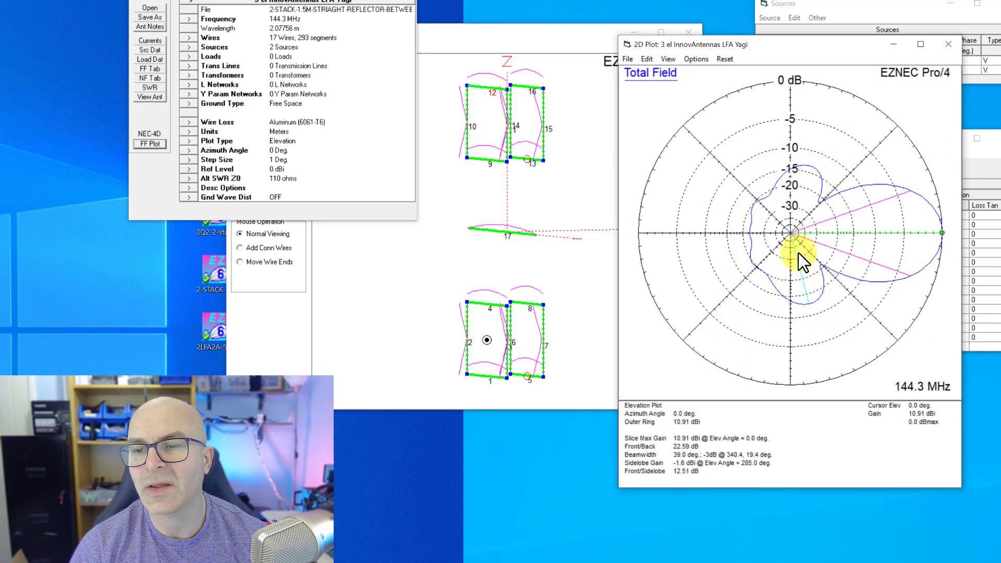
{"action": "mouse_move", "coordinate": [830, 296]}
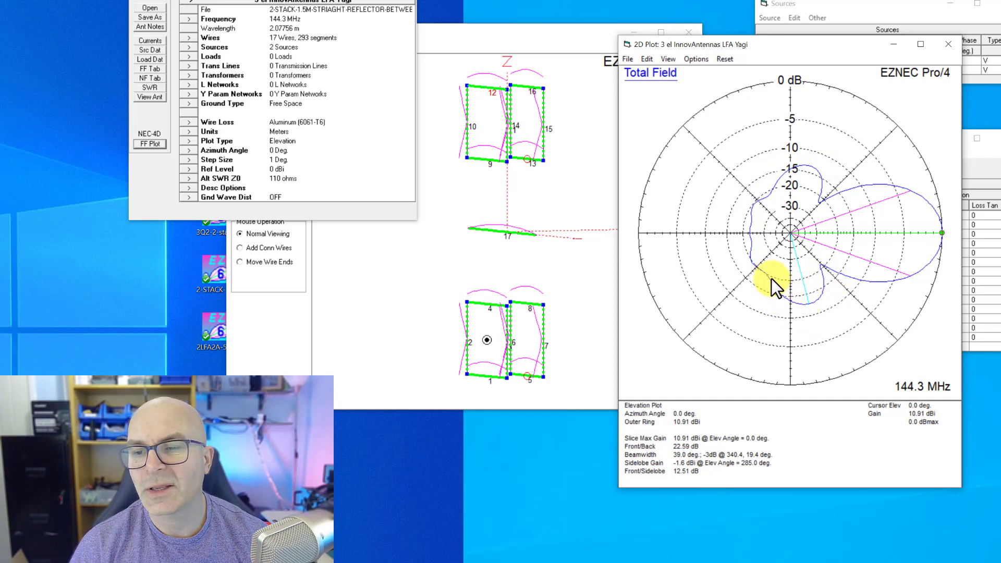
{"action": "mouse_move", "coordinate": [823, 331]}
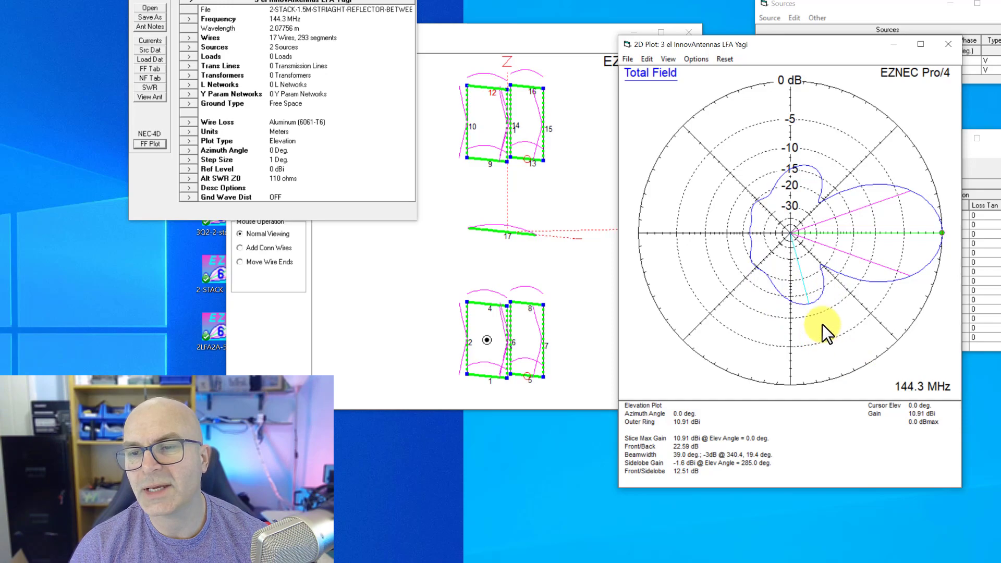
{"action": "mouse_move", "coordinate": [803, 384]}
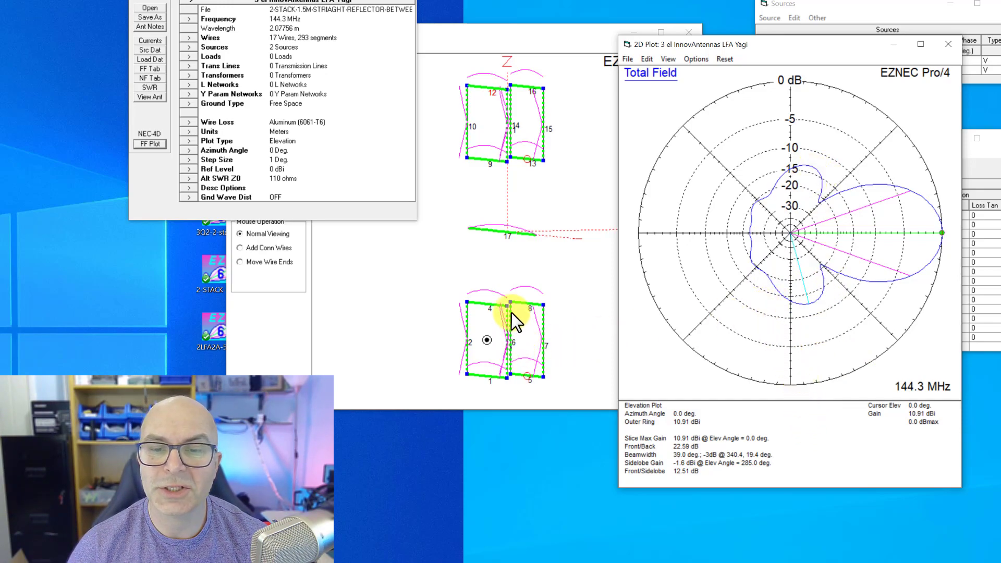
{"action": "mouse_move", "coordinate": [810, 313]}
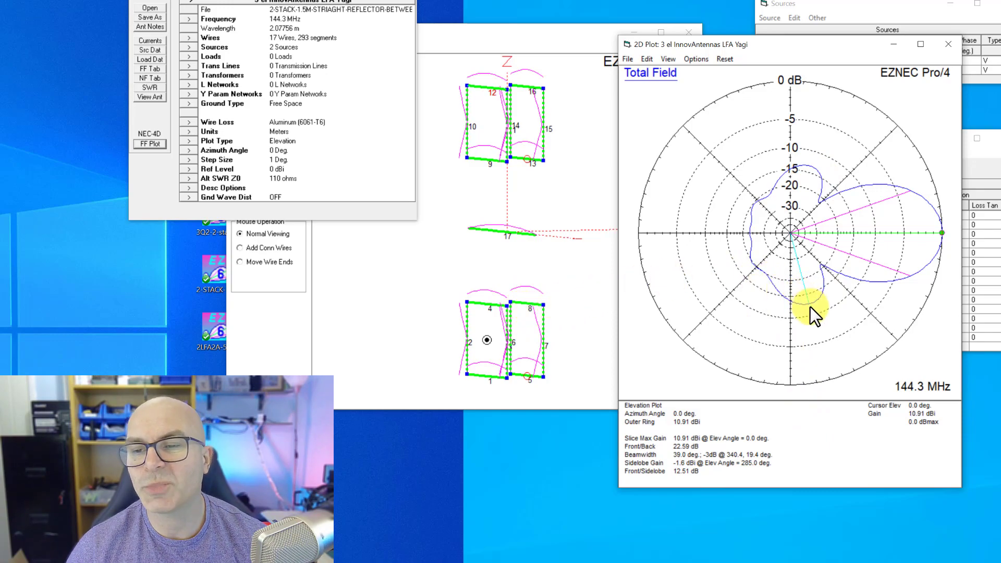
{"action": "mouse_move", "coordinate": [823, 295]}
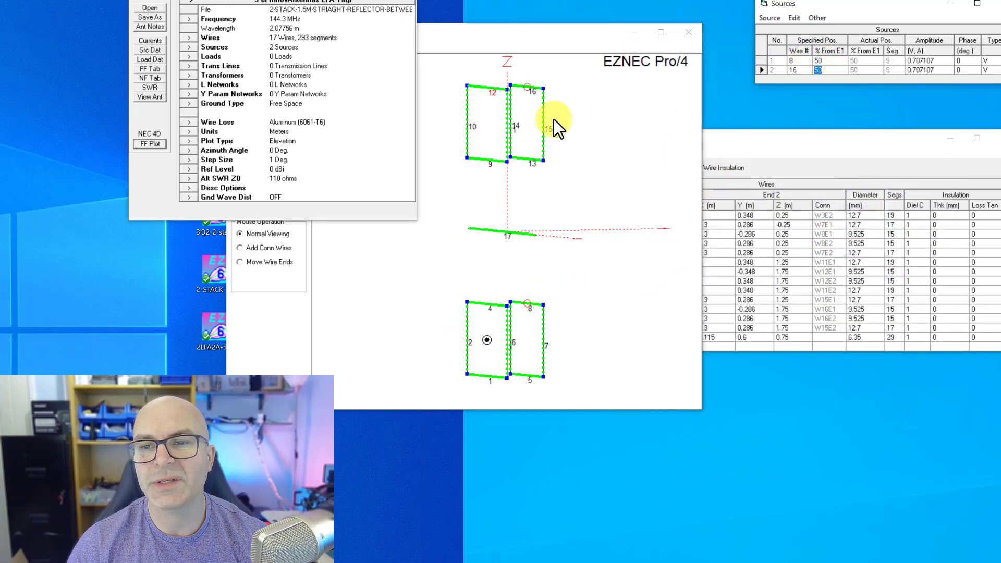
- Plot the elevation pattern with feeds on wires 8 and 16 (10.91 dBi, sidelobe at 74°)
{"action": "left_click", "coordinate": [149, 143]}
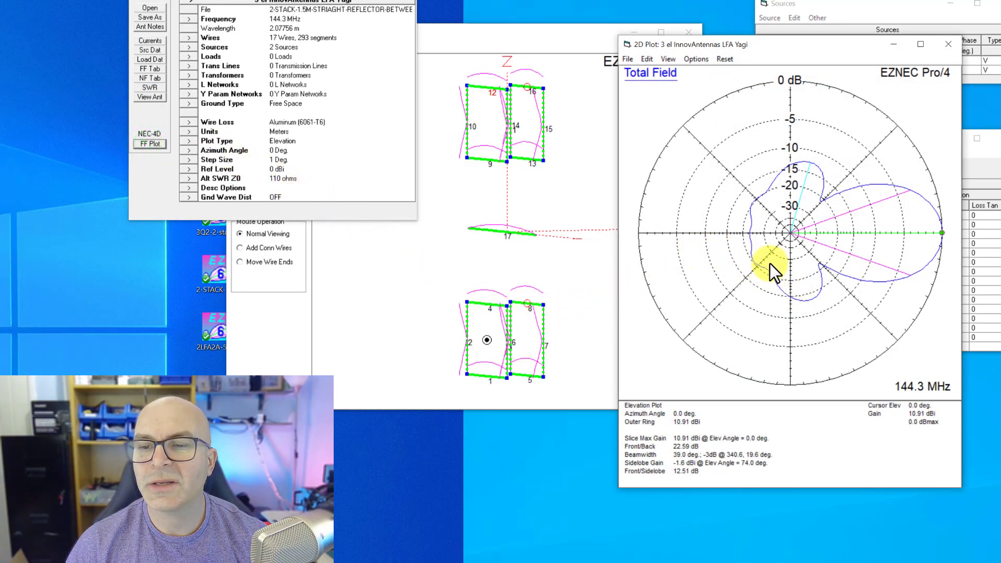
{"action": "mouse_move", "coordinate": [817, 303]}
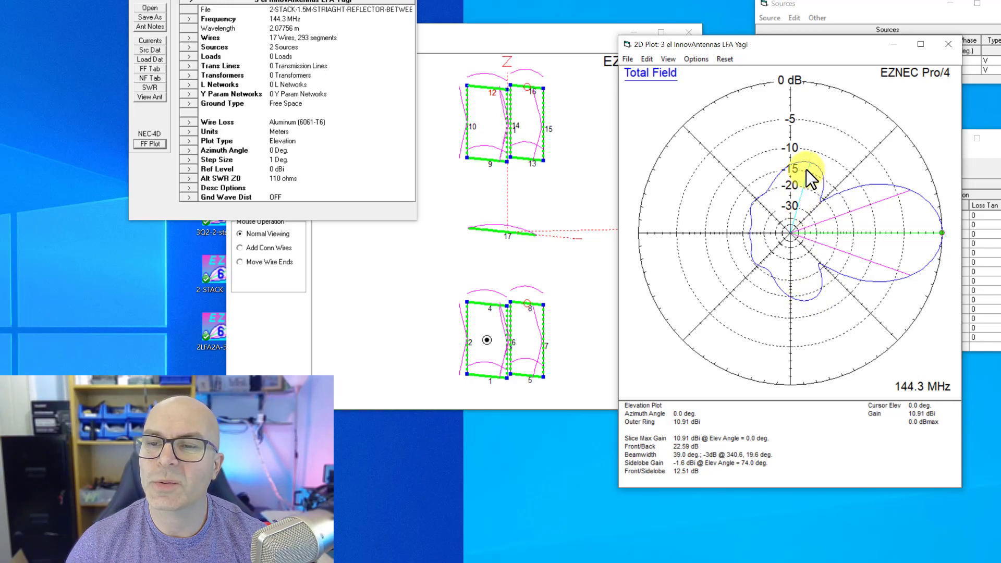
{"action": "mouse_move", "coordinate": [813, 172]}
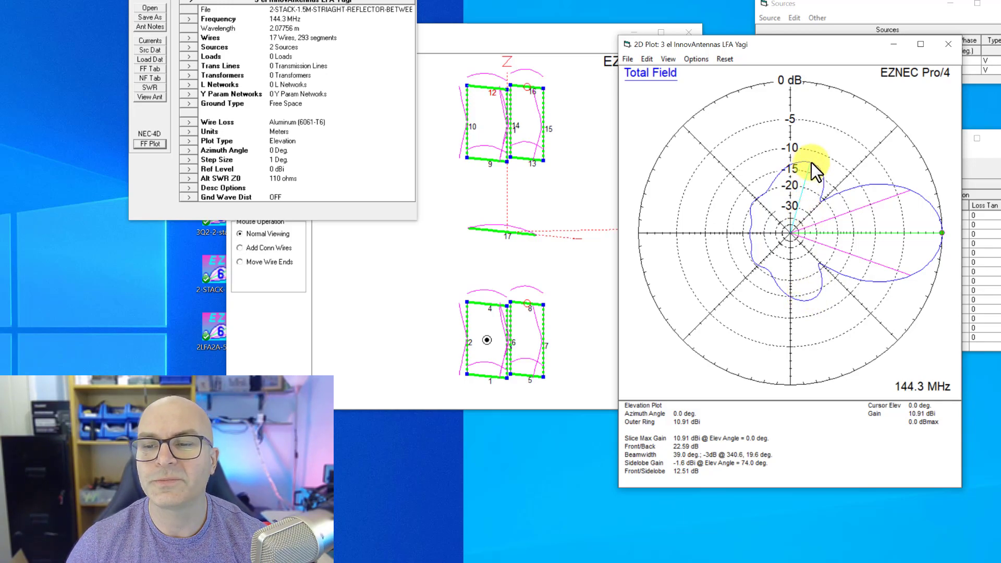
{"action": "mouse_move", "coordinate": [550, 68]}
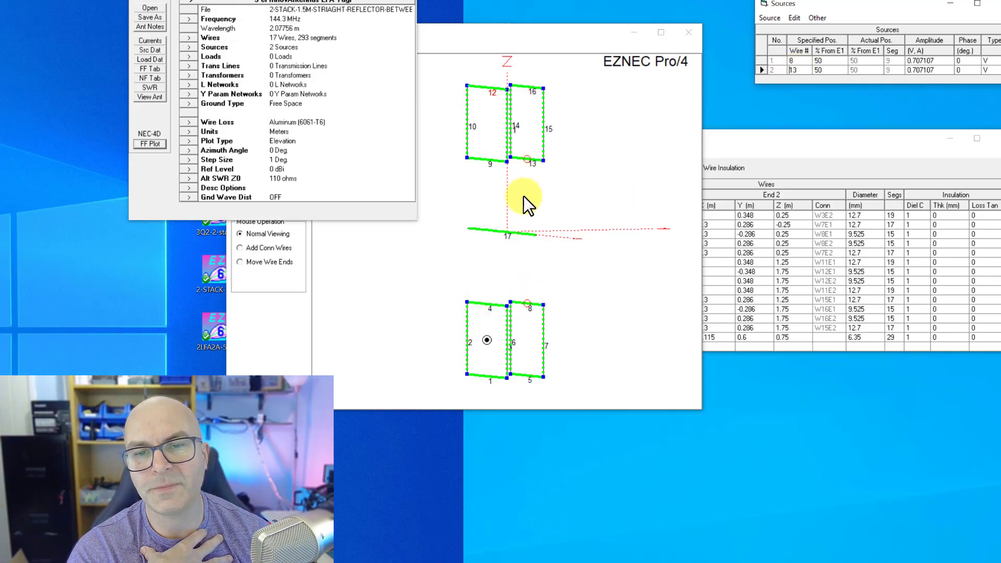
{"action": "mouse_move", "coordinate": [527, 312]}
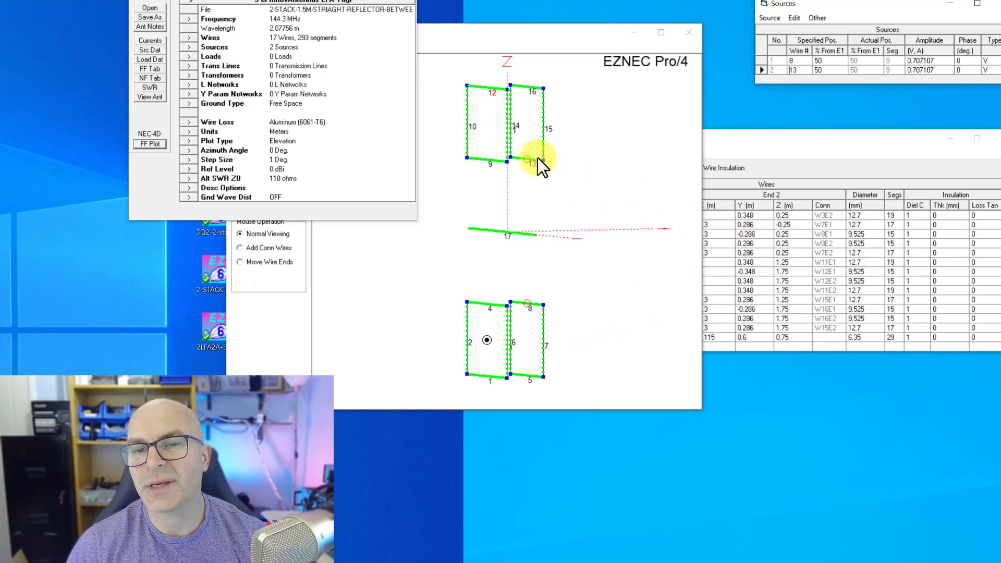
{"action": "mouse_move", "coordinate": [642, 182]}
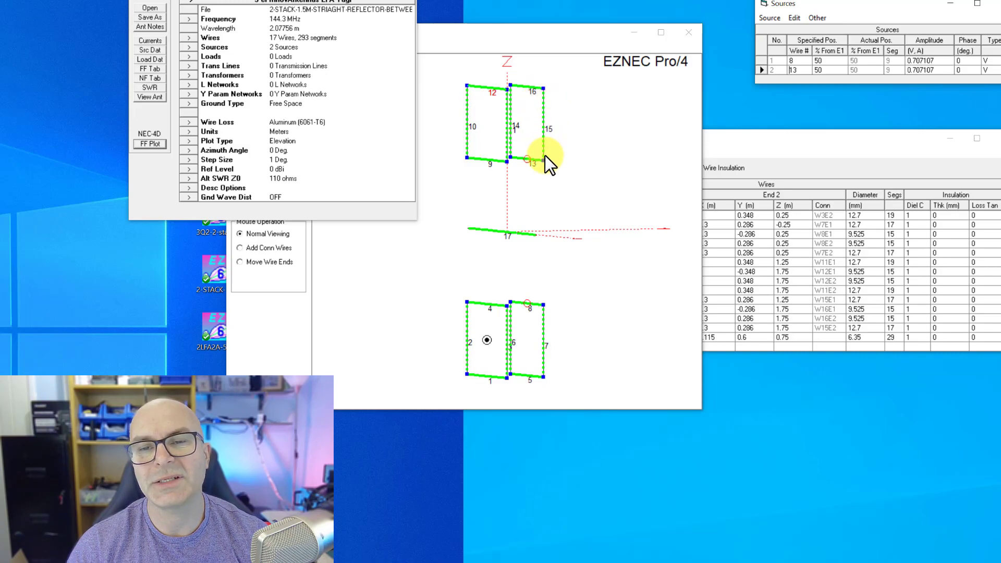
{"action": "mouse_move", "coordinate": [539, 204]}
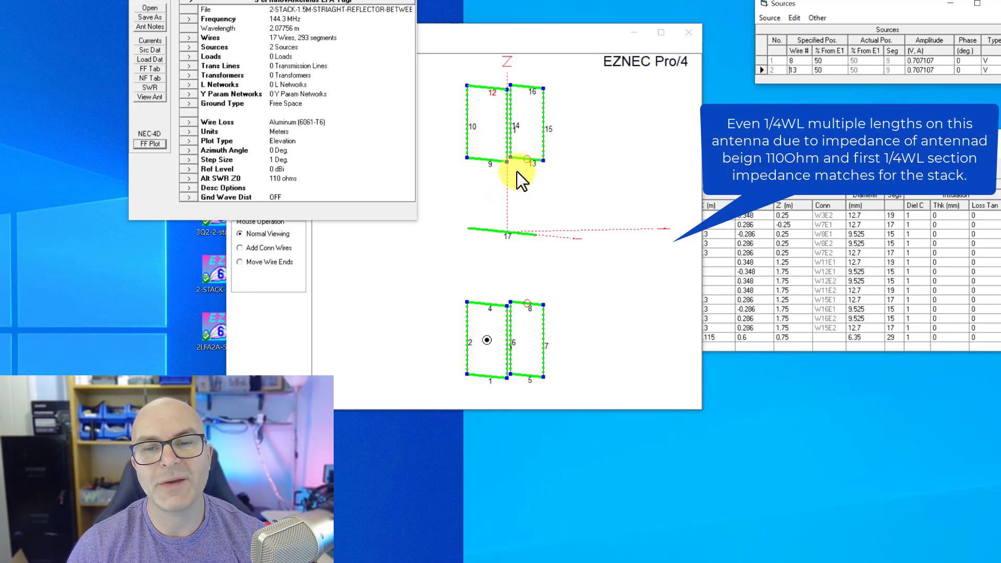
{"action": "mouse_move", "coordinate": [524, 307]}
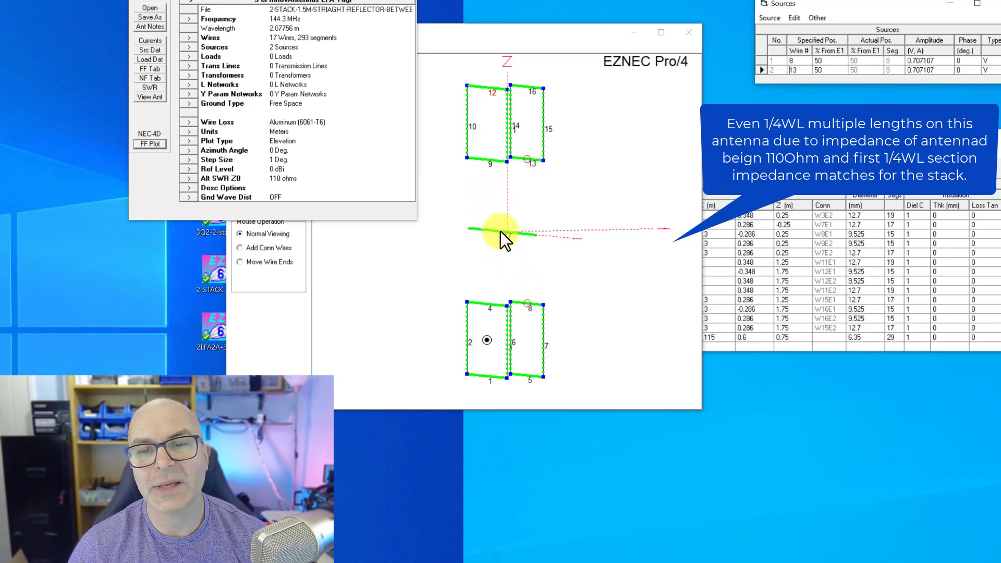
{"action": "mouse_move", "coordinate": [524, 158]}
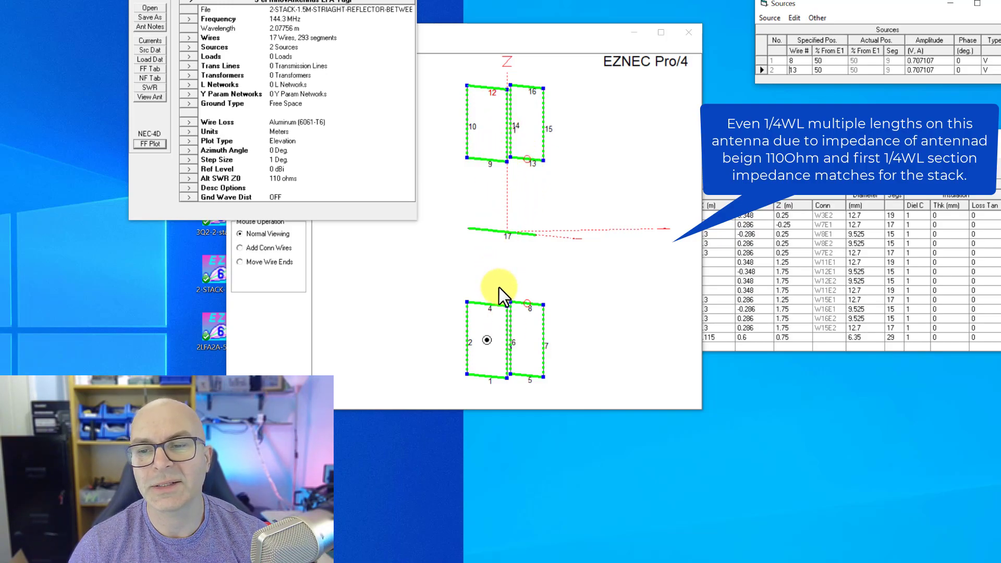
{"action": "mouse_move", "coordinate": [529, 167]}
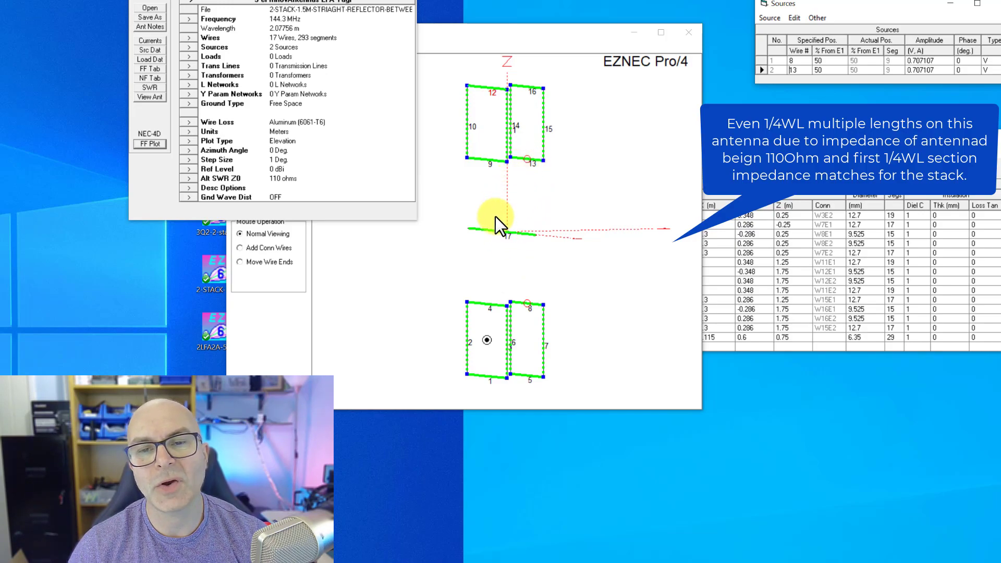
{"action": "mouse_move", "coordinate": [528, 193]}
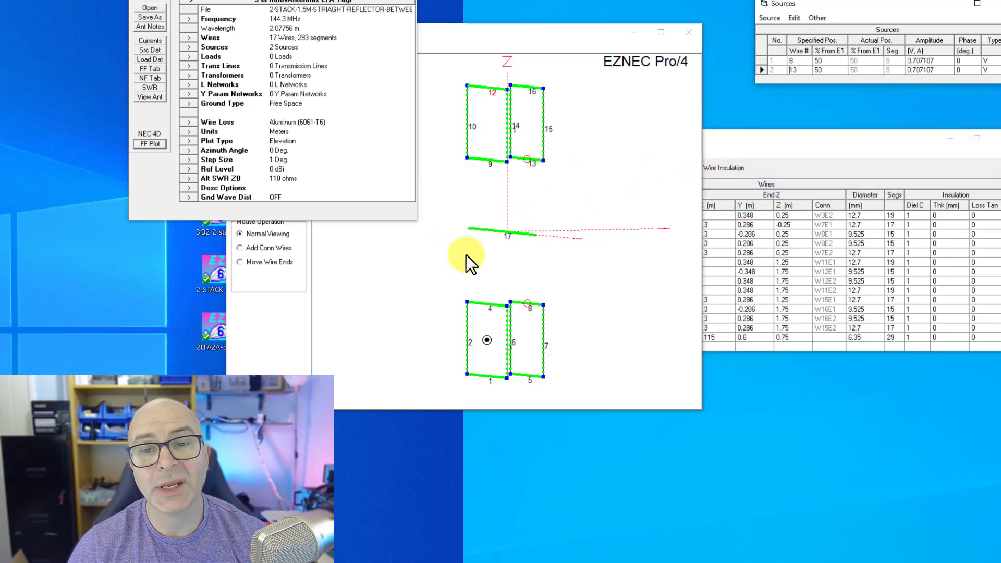
{"action": "mouse_move", "coordinate": [699, 316]}
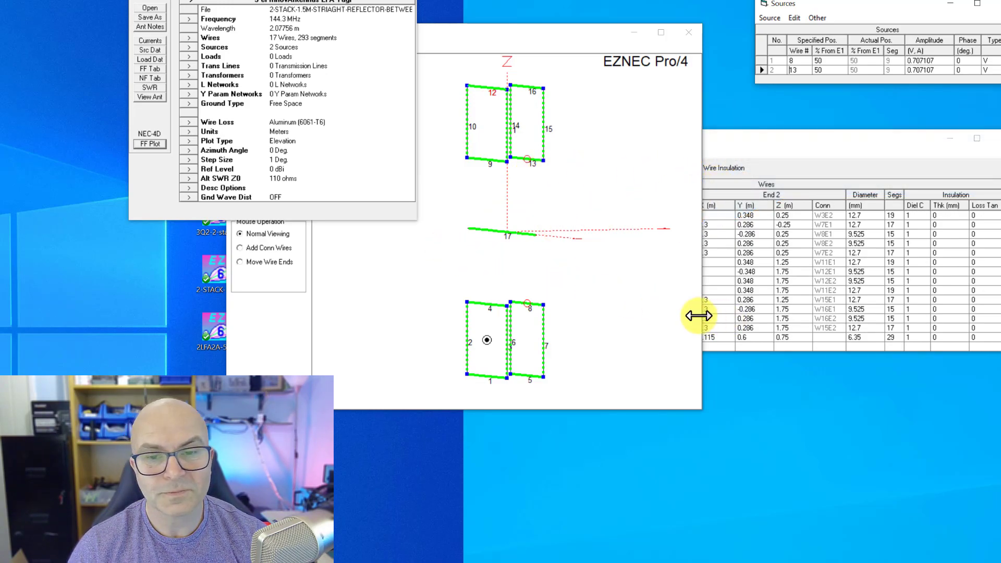
{"action": "mouse_move", "coordinate": [685, 326]}
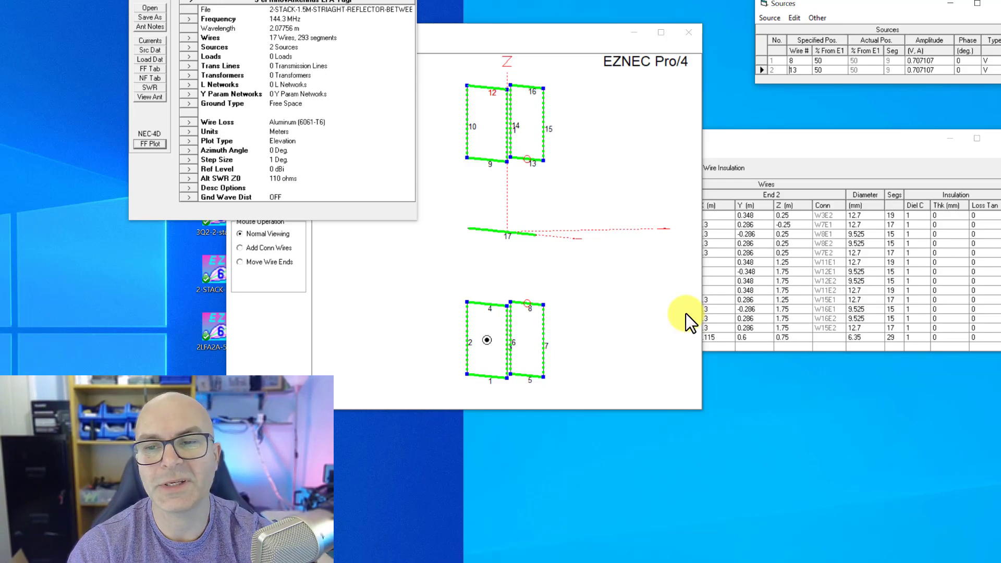
{"action": "mouse_move", "coordinate": [642, 311]}
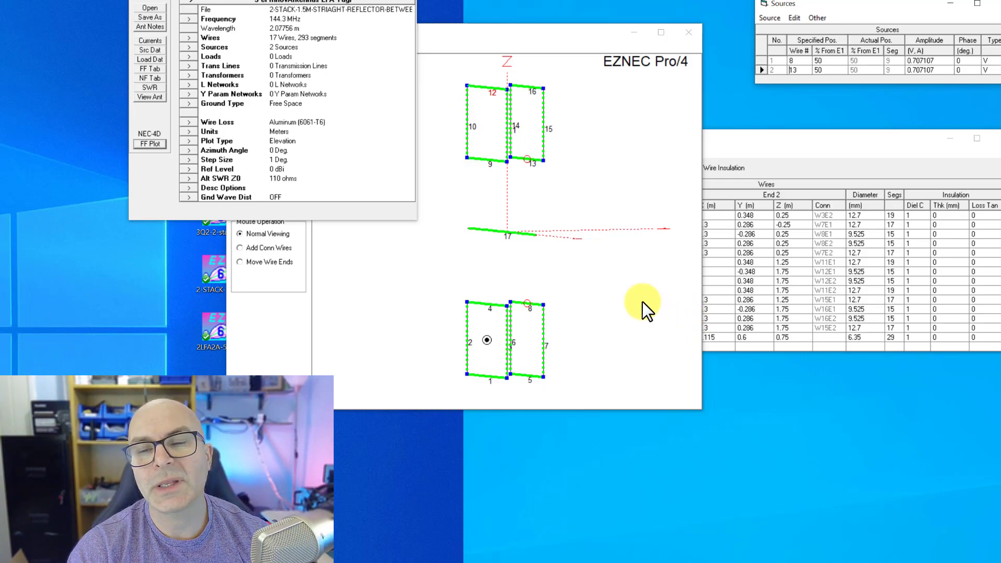
{"action": "mouse_move", "coordinate": [591, 250]}
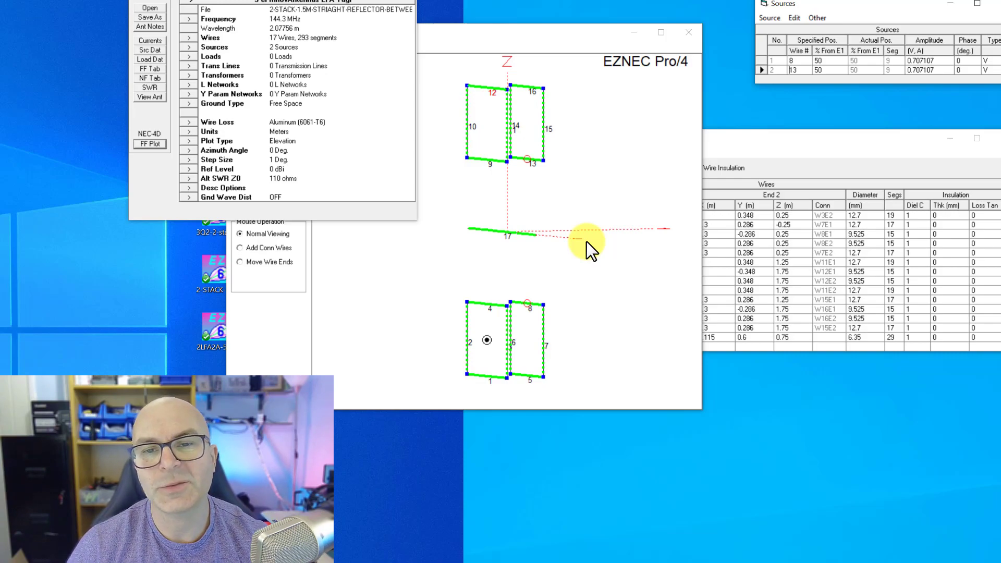
{"action": "mouse_move", "coordinate": [524, 151]}
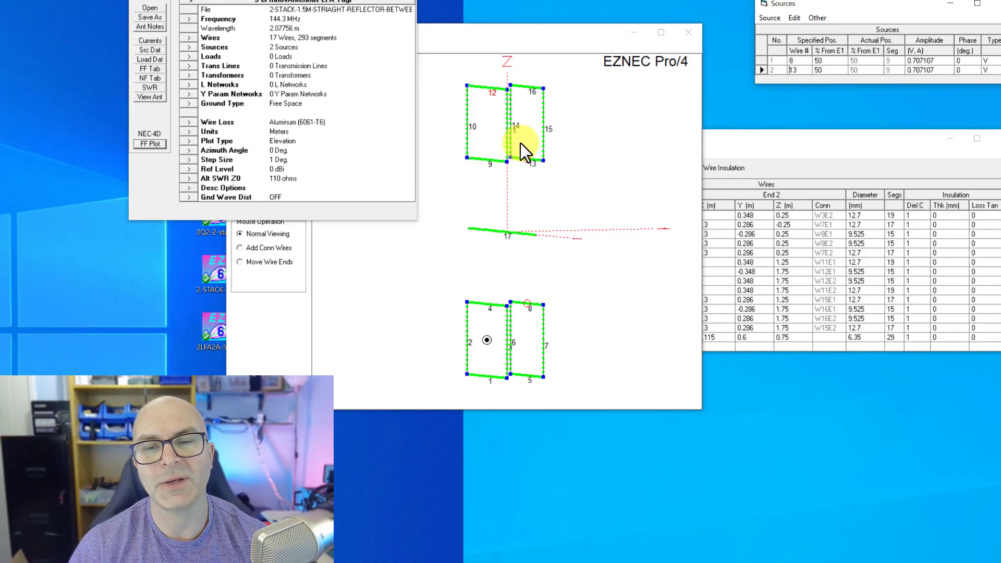
{"action": "mouse_move", "coordinate": [538, 162]}
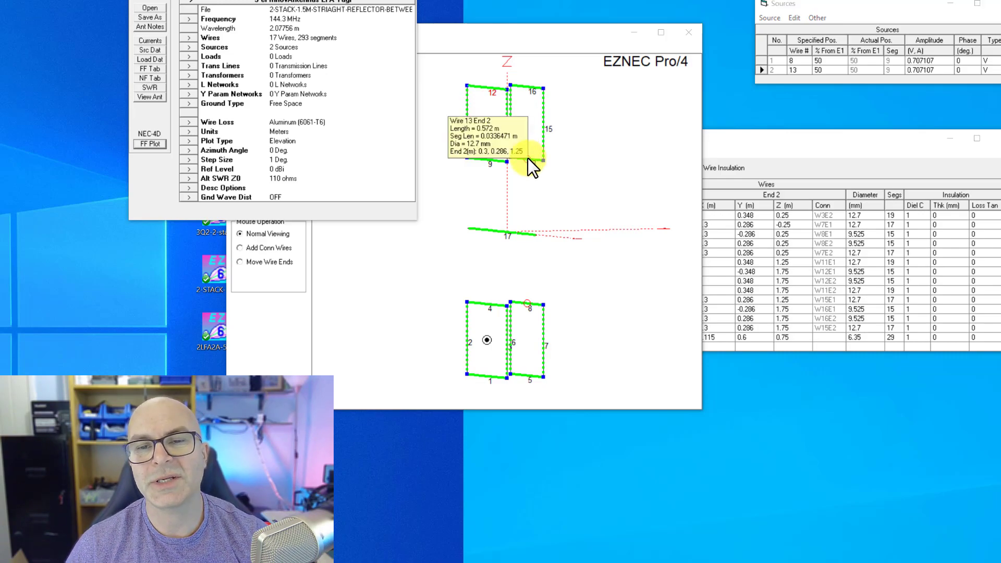
{"action": "mouse_move", "coordinate": [500, 186]}
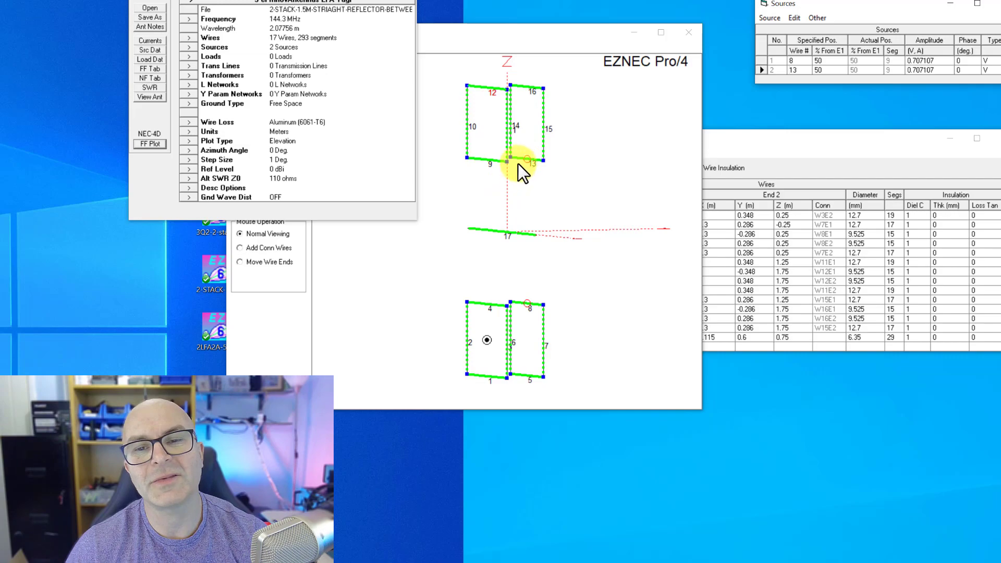
{"action": "mouse_move", "coordinate": [493, 221]}
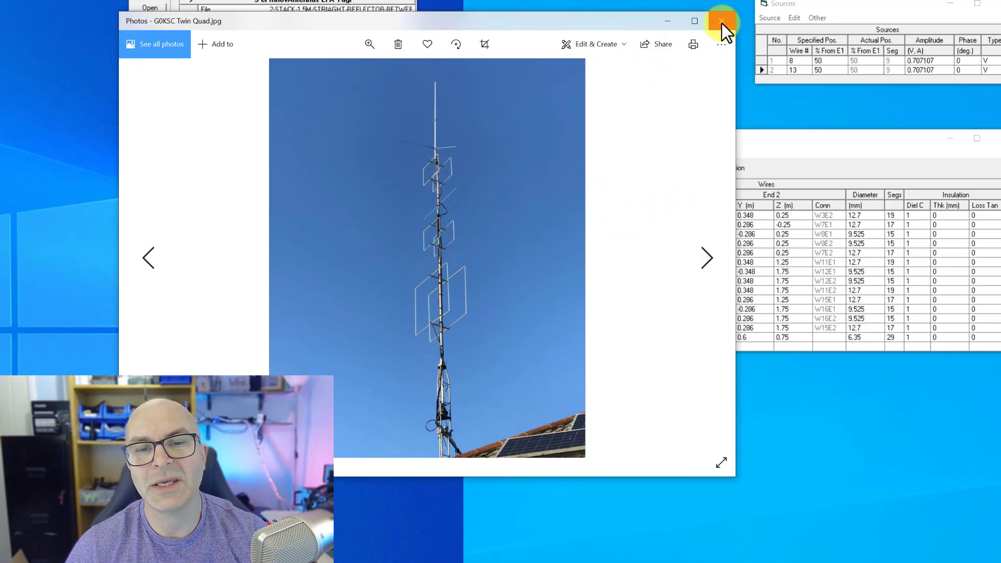
- Close the twin quad mast photo and the network analyzer SWR sweep photo
{"action": "left_click", "coordinate": [719, 20]}
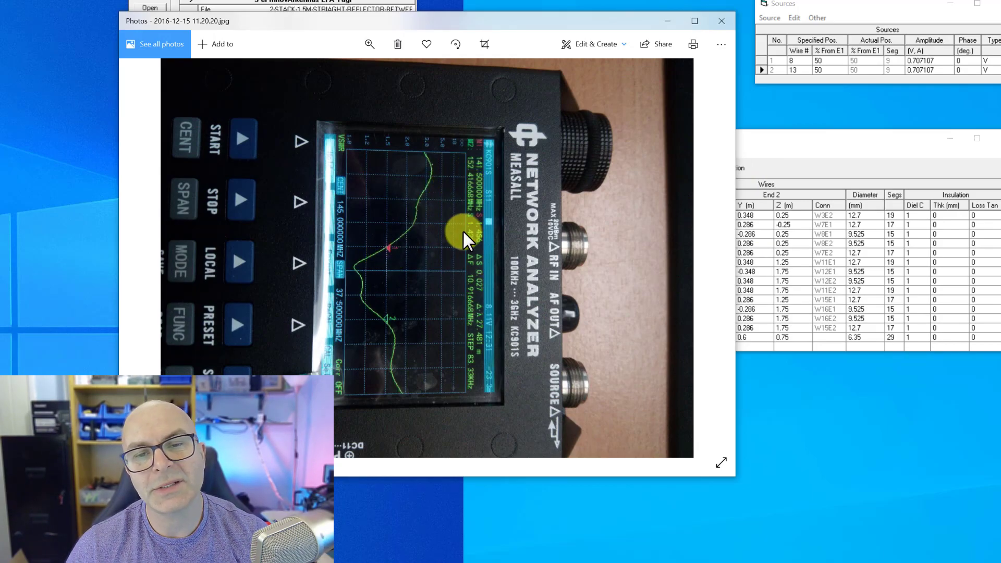
{"action": "mouse_move", "coordinate": [479, 172]}
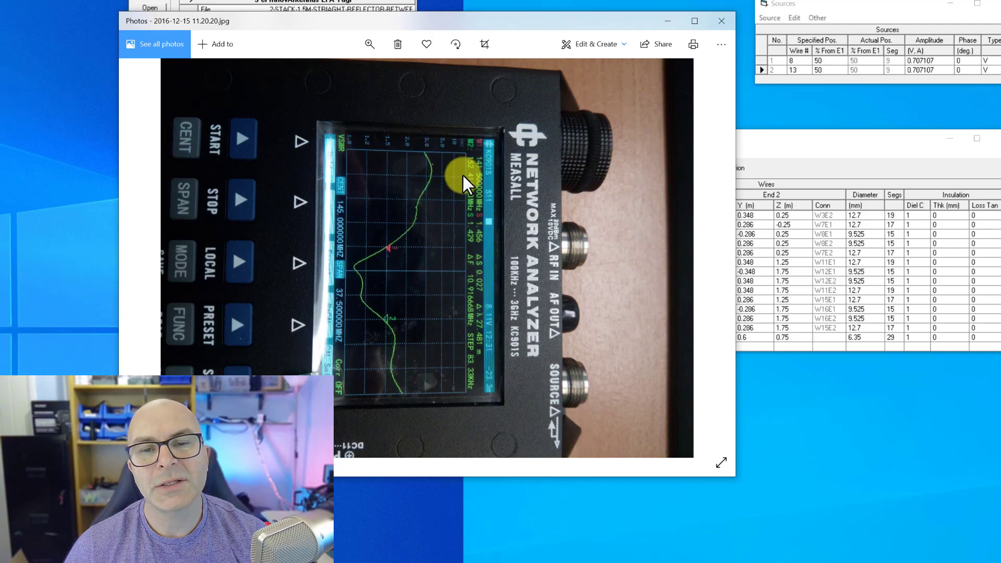
{"action": "mouse_move", "coordinate": [471, 232]}
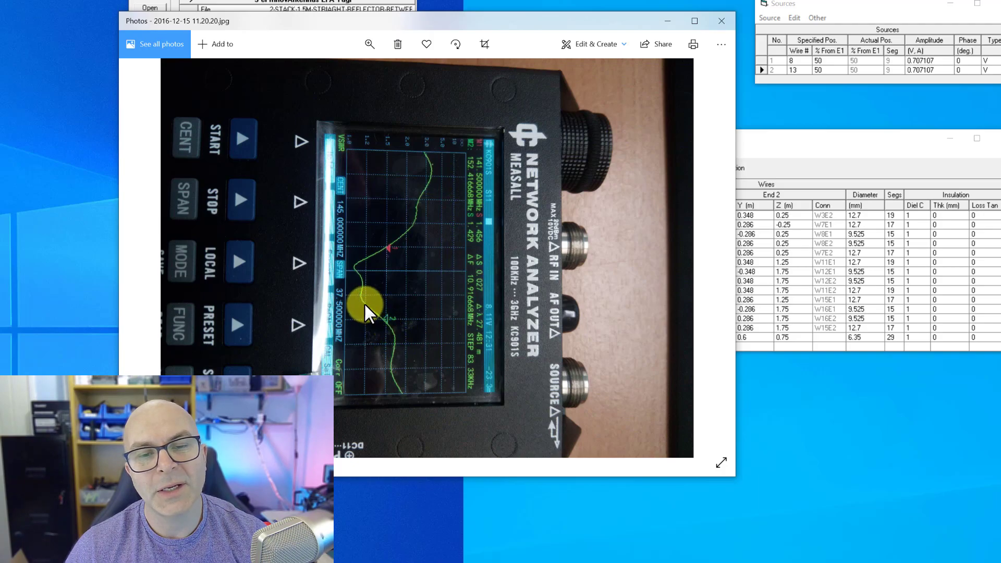
{"action": "mouse_move", "coordinate": [374, 277]}
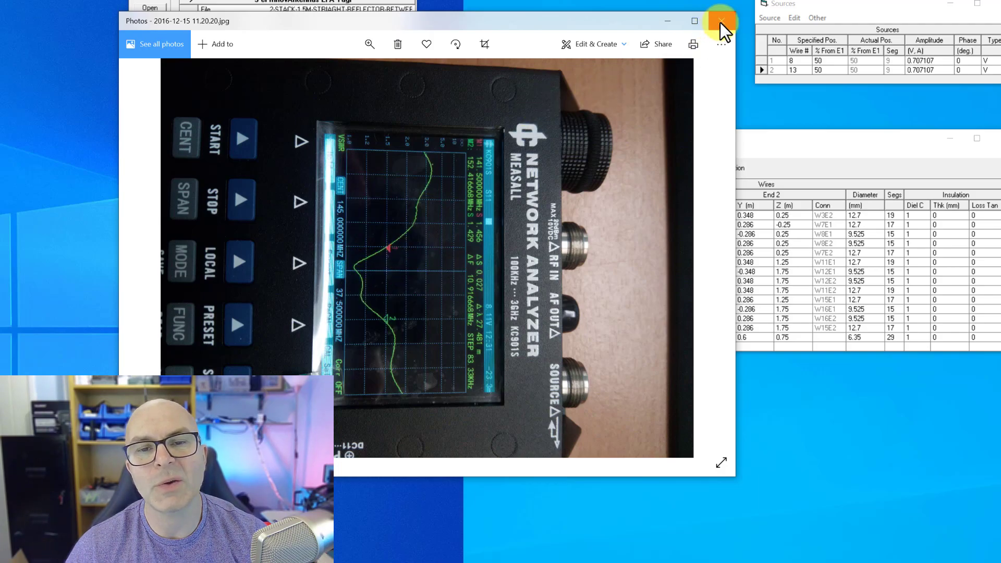
{"action": "left_click", "coordinate": [718, 21]}
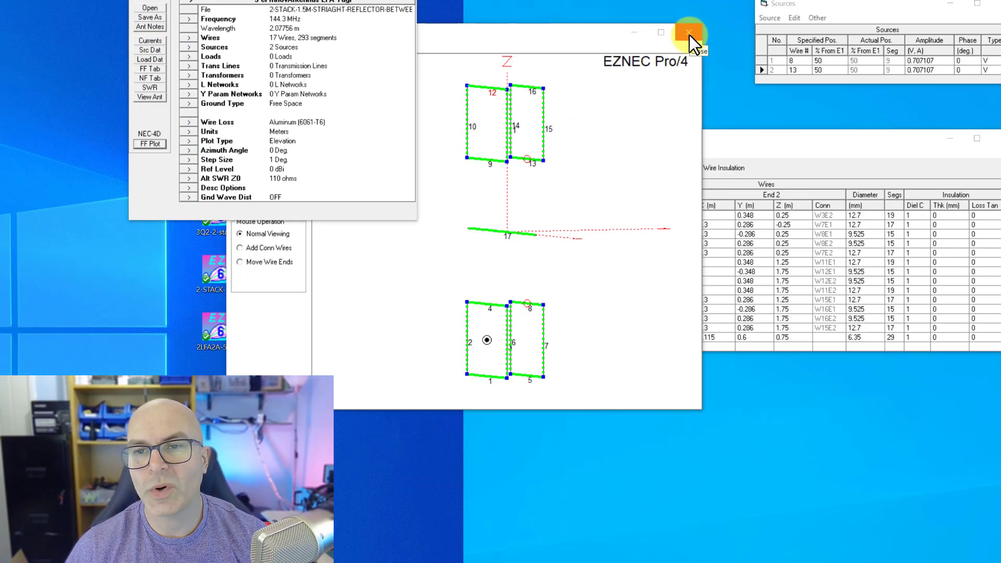
- Close the current model and launch 3Q2-2-stack-1.5m-apart from the desktop (24 wires, two sources)
{"action": "left_click", "coordinate": [688, 32]}
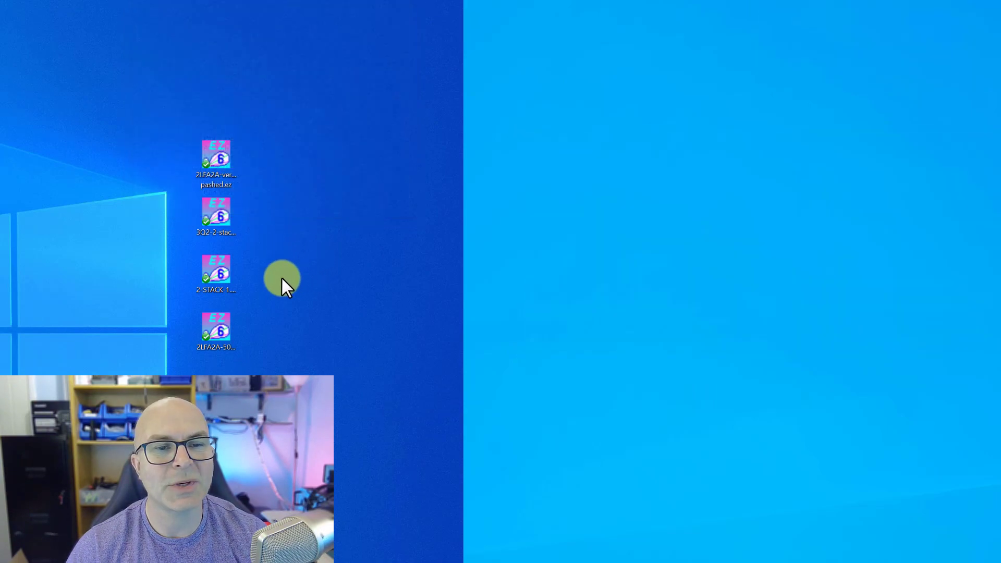
{"action": "double_click", "coordinate": [215, 214]}
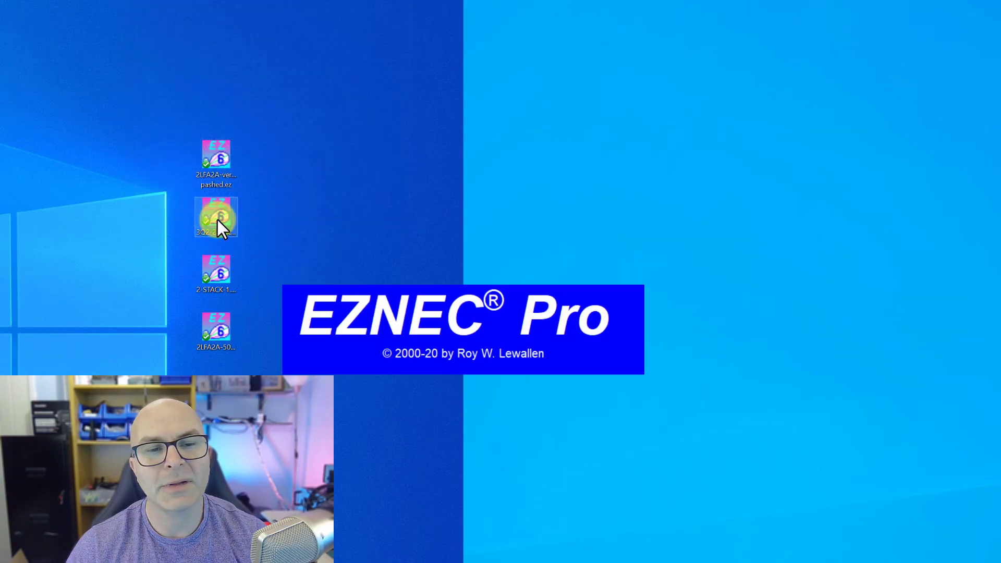
{"action": "double_click", "coordinate": [215, 226]}
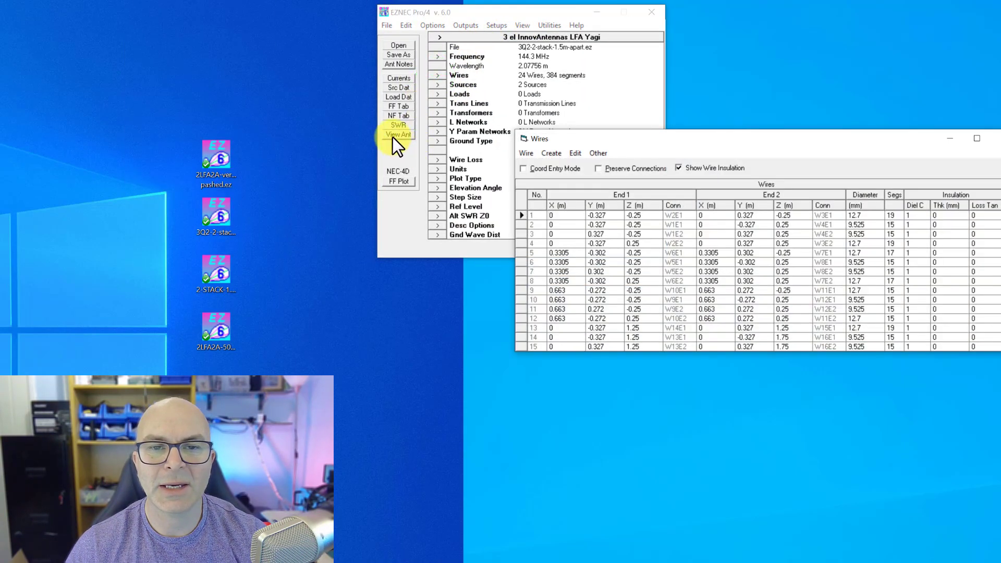
{"action": "mouse_move", "coordinate": [398, 135]}
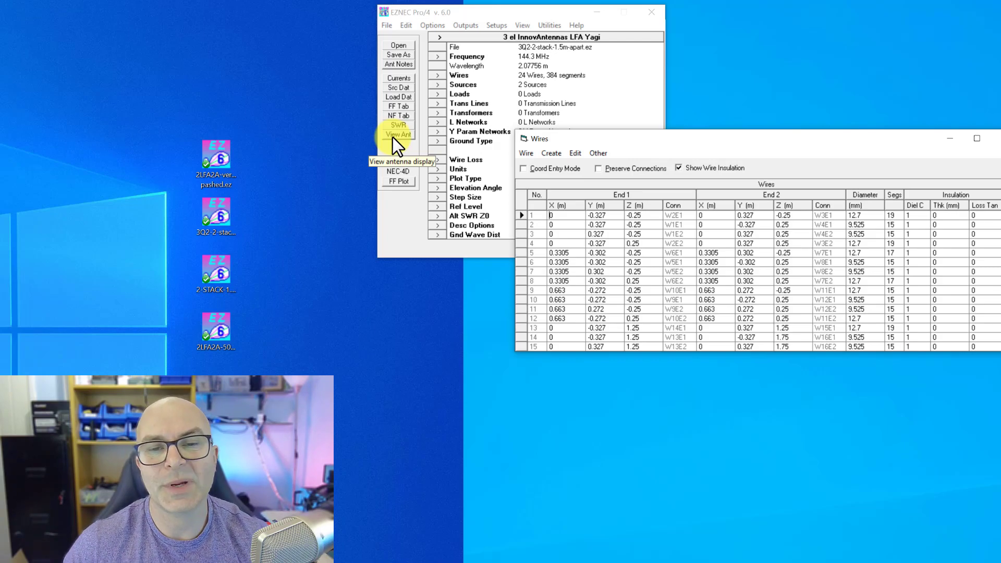
- Show the 24-wire 3Q2 stack geometry via View Ant, then leave only the settings and wire table
{"action": "left_click", "coordinate": [398, 135]}
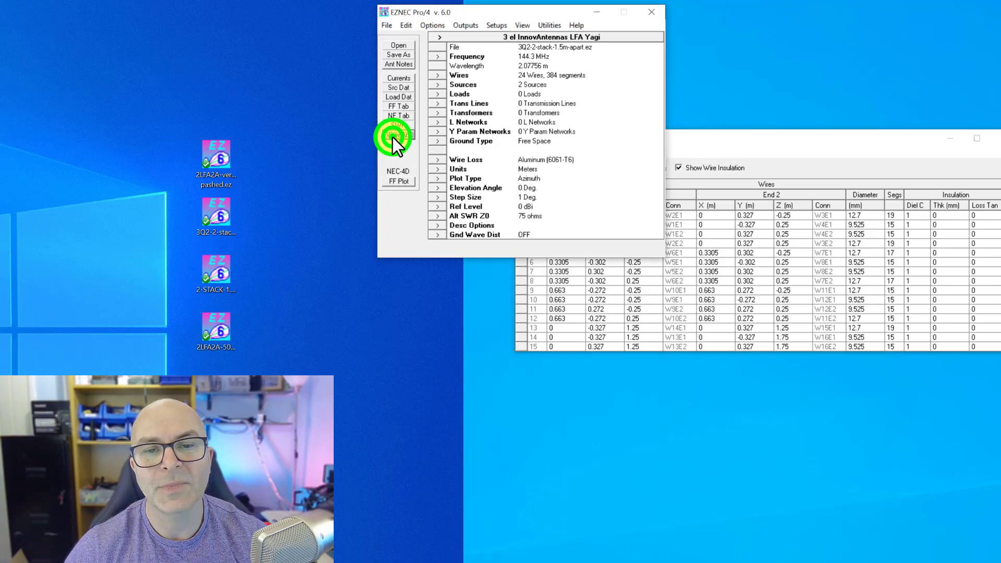
{"action": "left_click", "coordinate": [398, 135]}
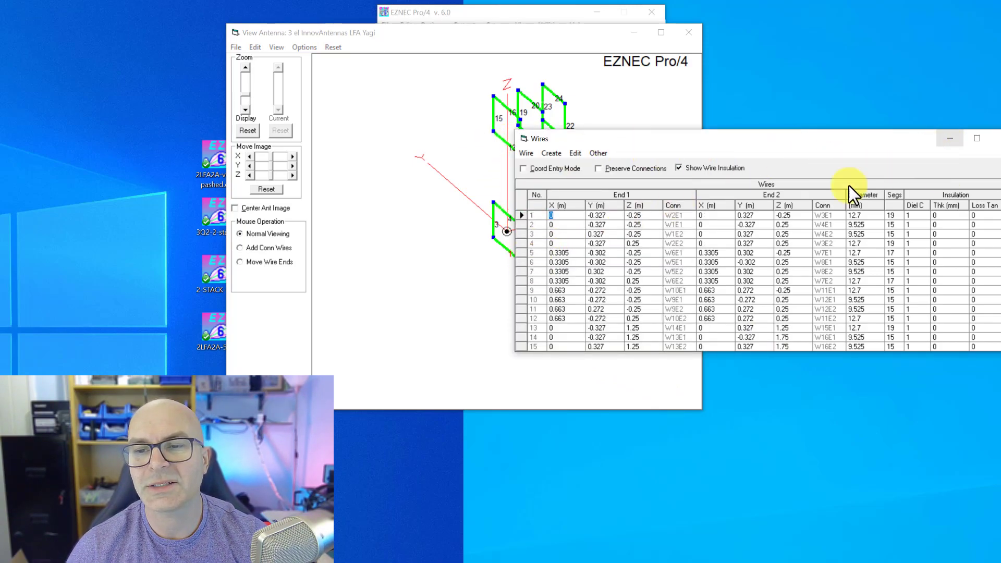
{"action": "scroll", "scroll_direction": "down", "scroll_amount": 3}
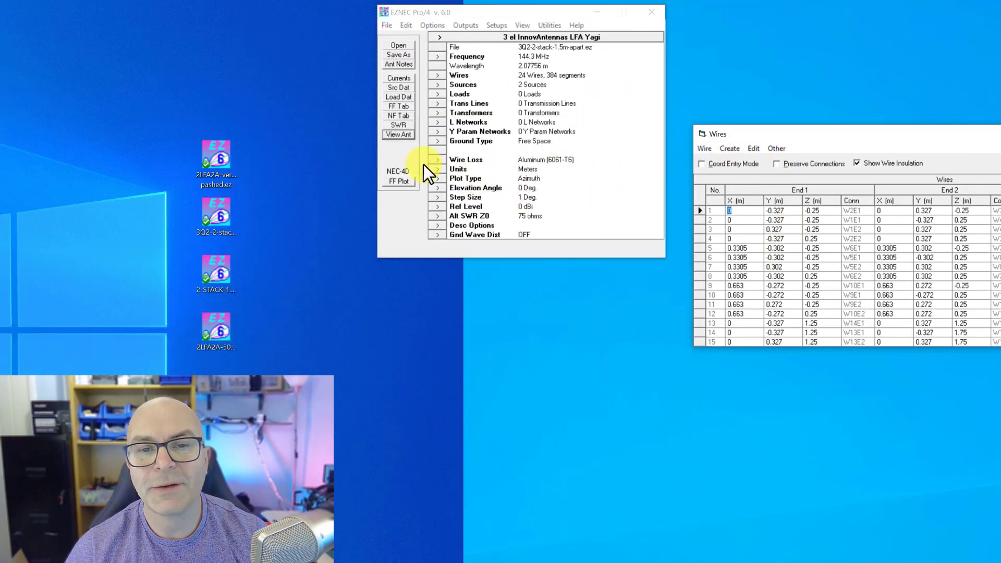
- Reopen the View Antenna display of the 24-wire 3Q2 stack
{"action": "left_click", "coordinate": [398, 135]}
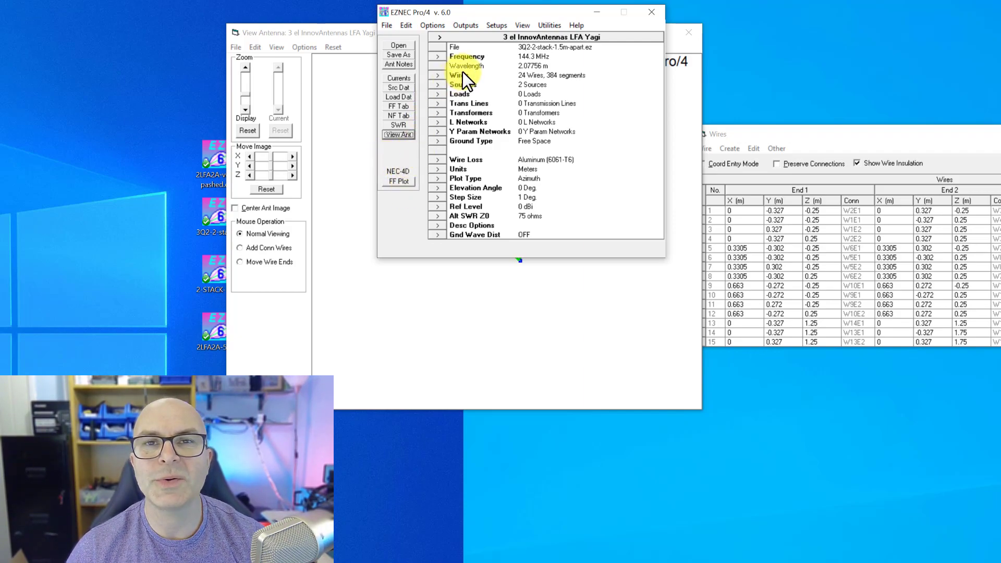
{"action": "mouse_move", "coordinate": [396, 181]}
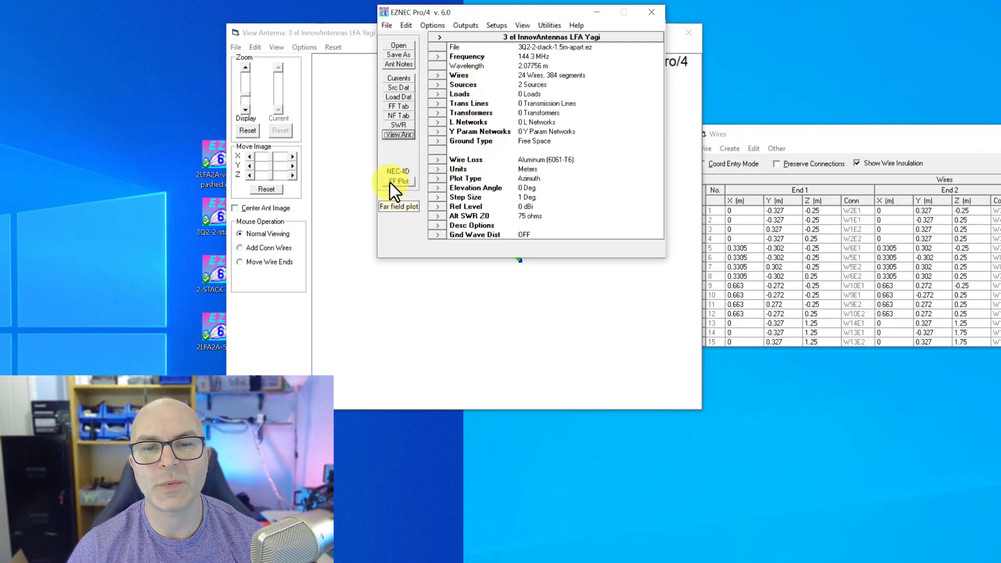
- Run FF Plot to get the azimuth pattern: 12.34 dBi gain, 26.98 dB front/back, 61.4° beamwidth
{"action": "left_click", "coordinate": [398, 181]}
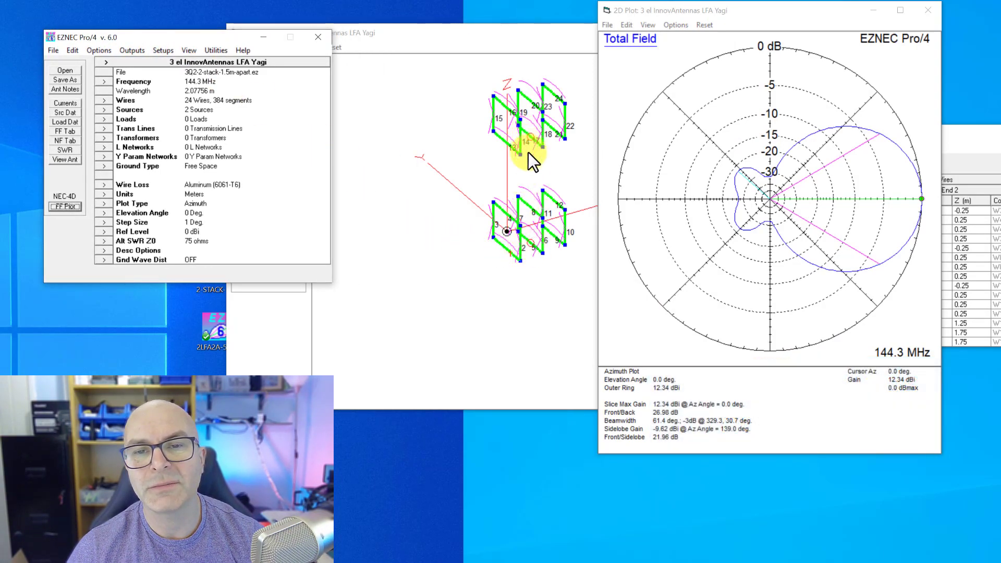
{"action": "mouse_move", "coordinate": [748, 245]}
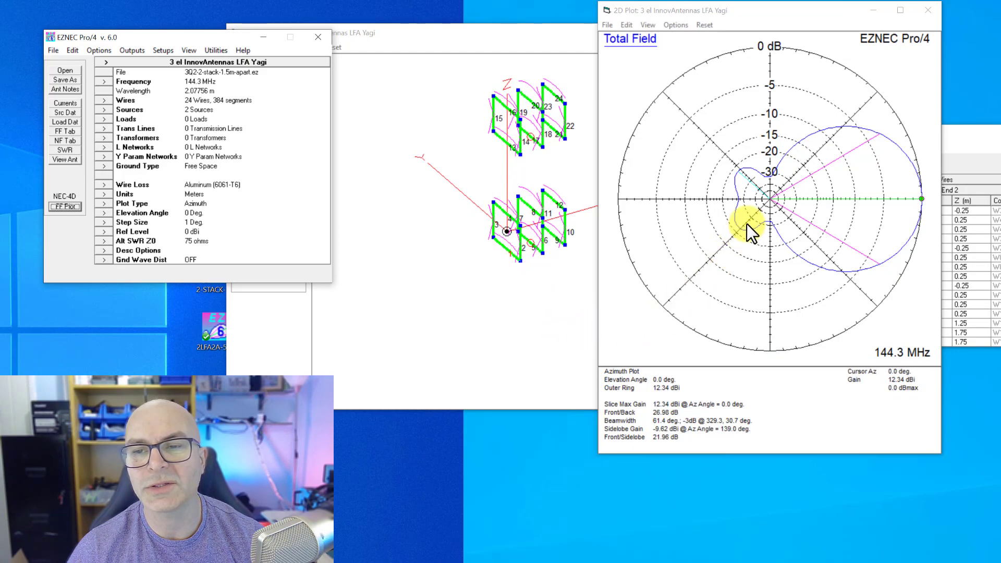
{"action": "left_click", "coordinate": [608, 25]}
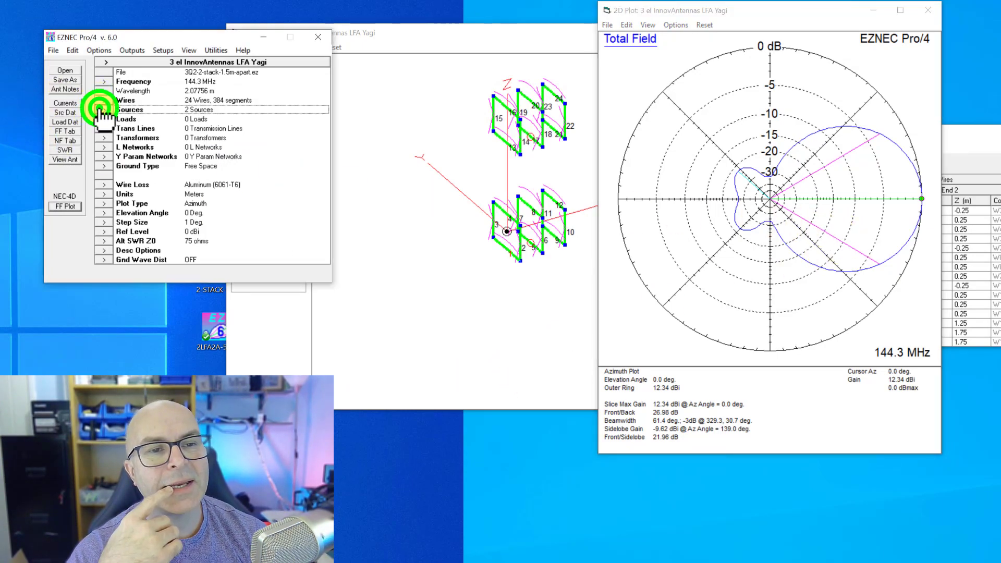
- Show the source list: in-phase 0.707 V feeds on wires 8 and 17
{"action": "left_click", "coordinate": [104, 110]}
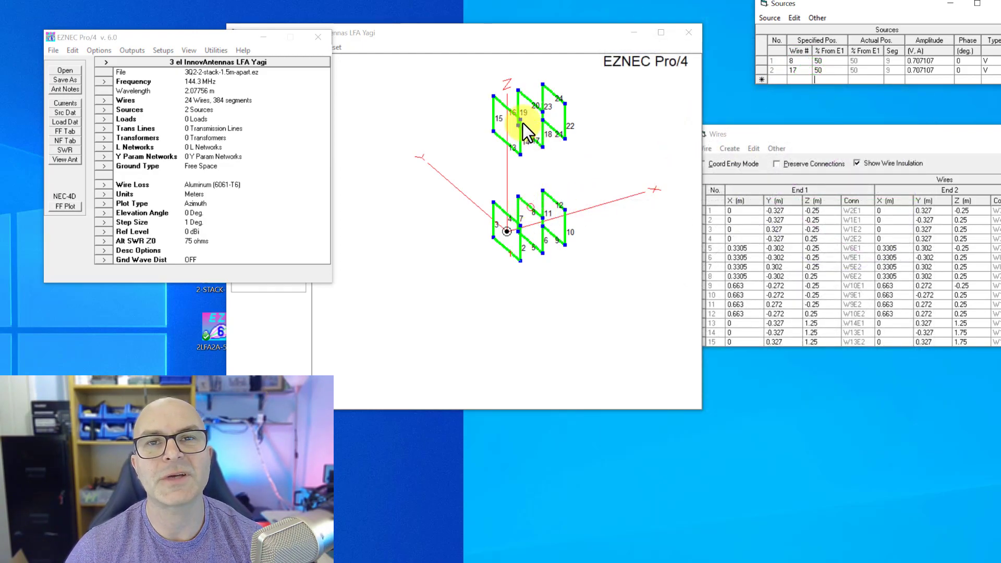
{"action": "mouse_move", "coordinate": [373, 250]}
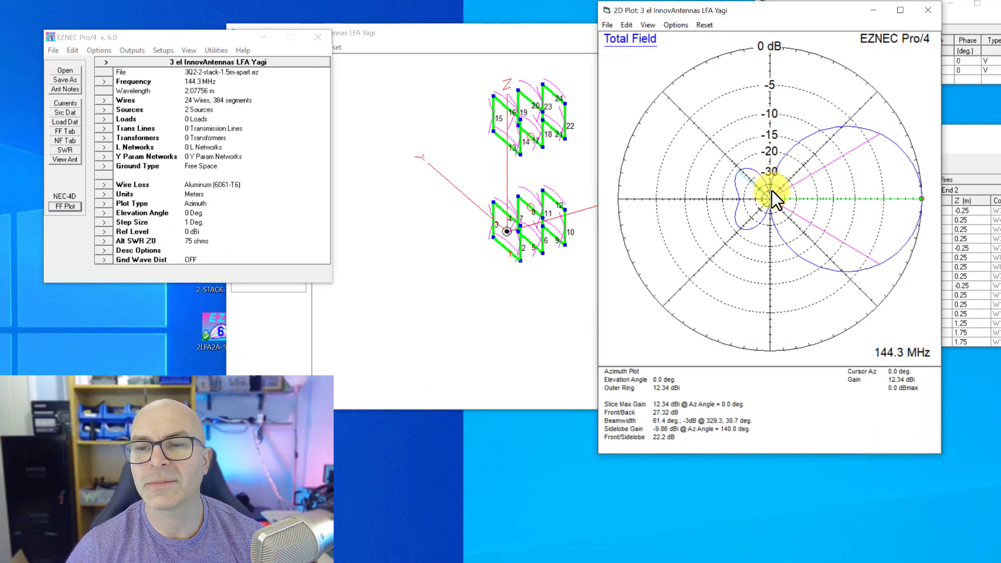
{"action": "mouse_move", "coordinate": [596, 73]}
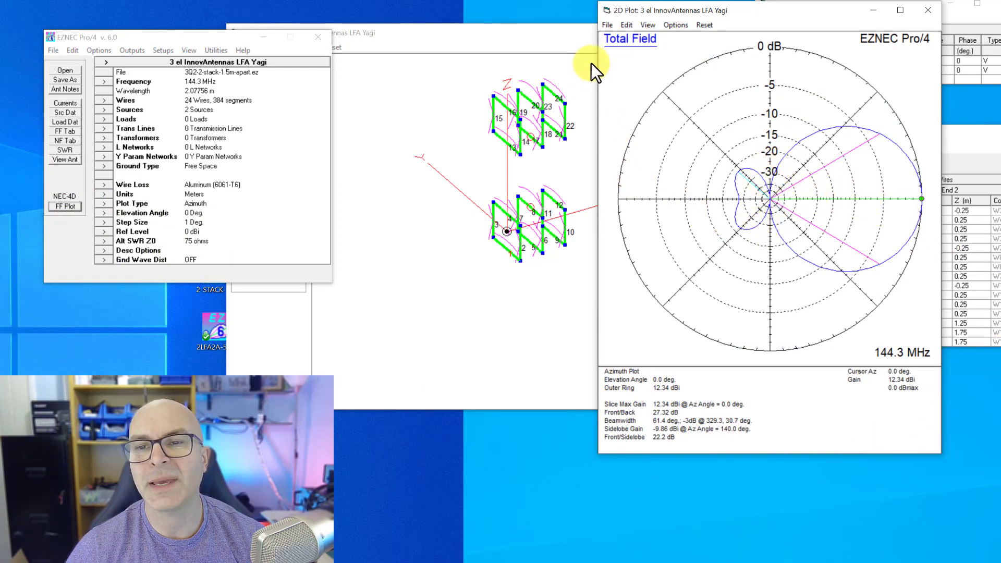
- Add the saved quad trace to the azimuth plot and colour the recalled trace red
{"action": "left_click", "coordinate": [607, 25]}
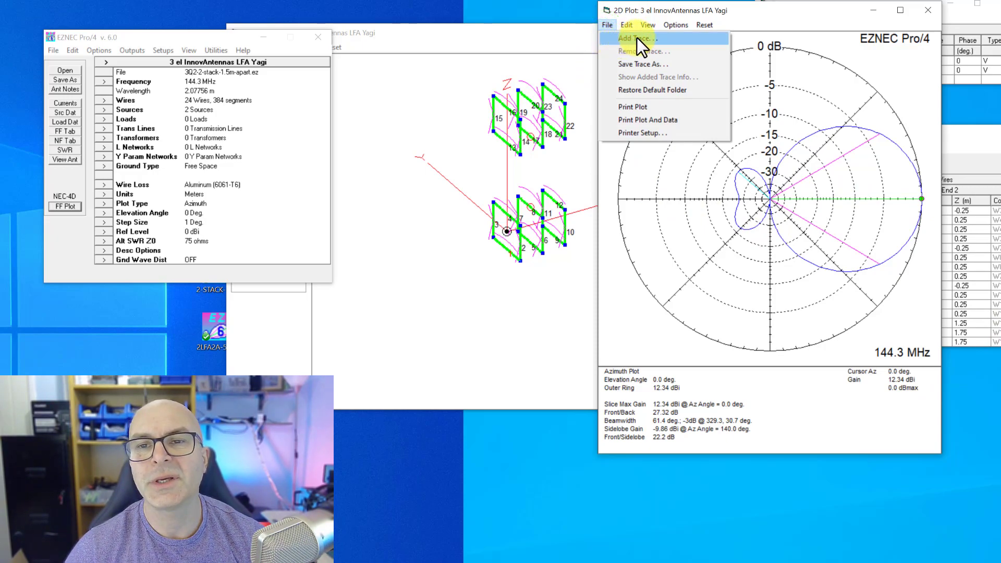
{"action": "left_click", "coordinate": [636, 37]}
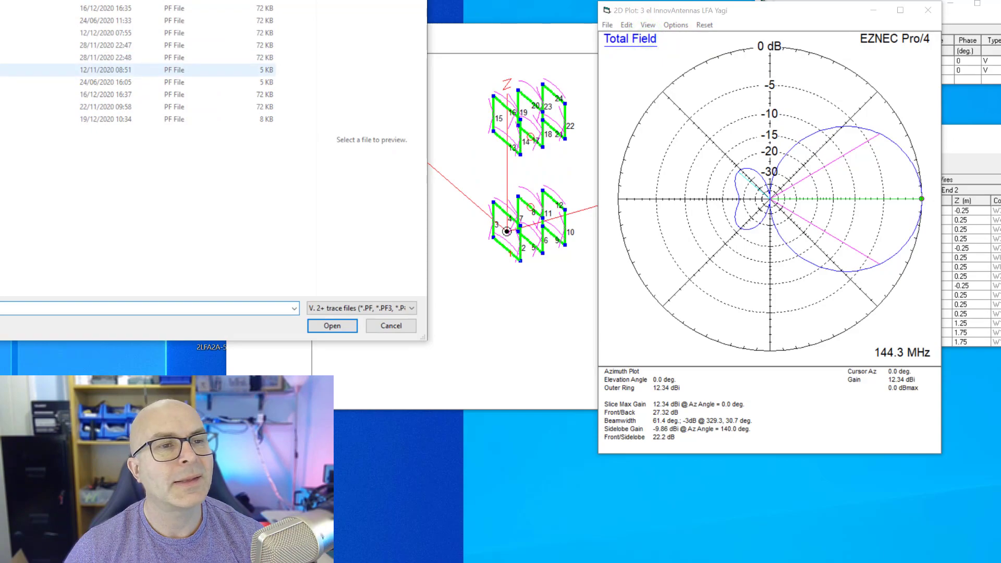
{"action": "left_click", "coordinate": [331, 325]}
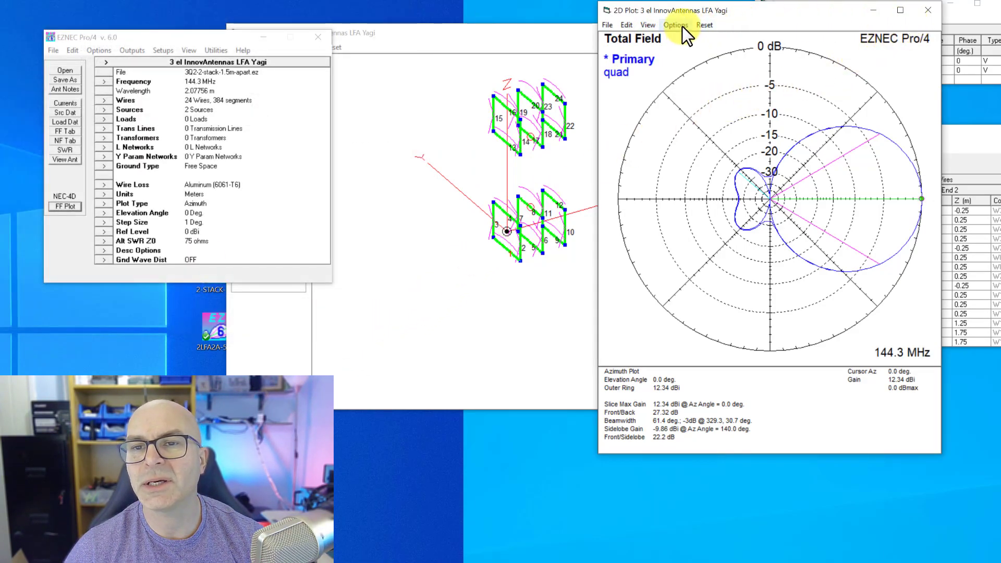
{"action": "left_click", "coordinate": [675, 25]}
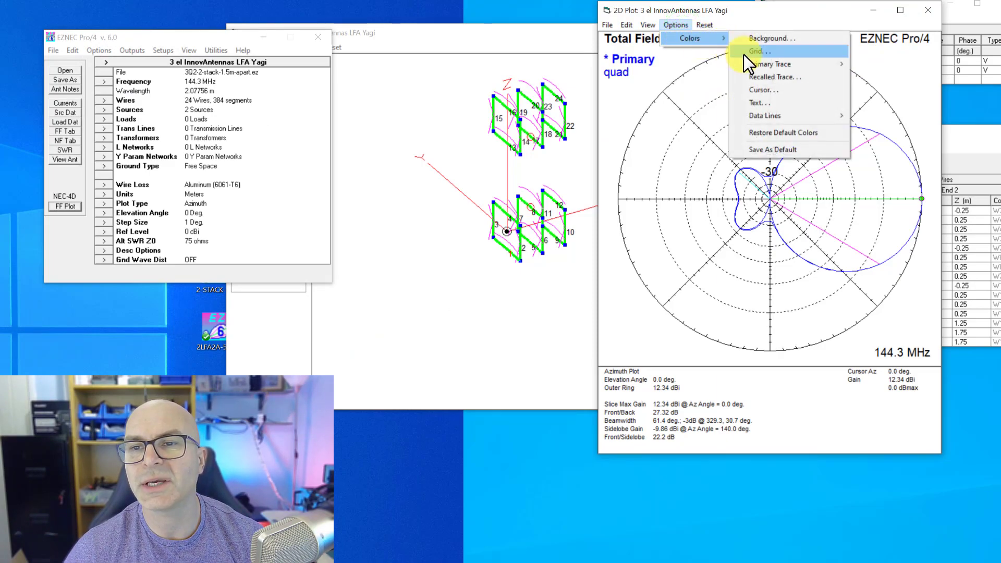
{"action": "left_click", "coordinate": [761, 50]}
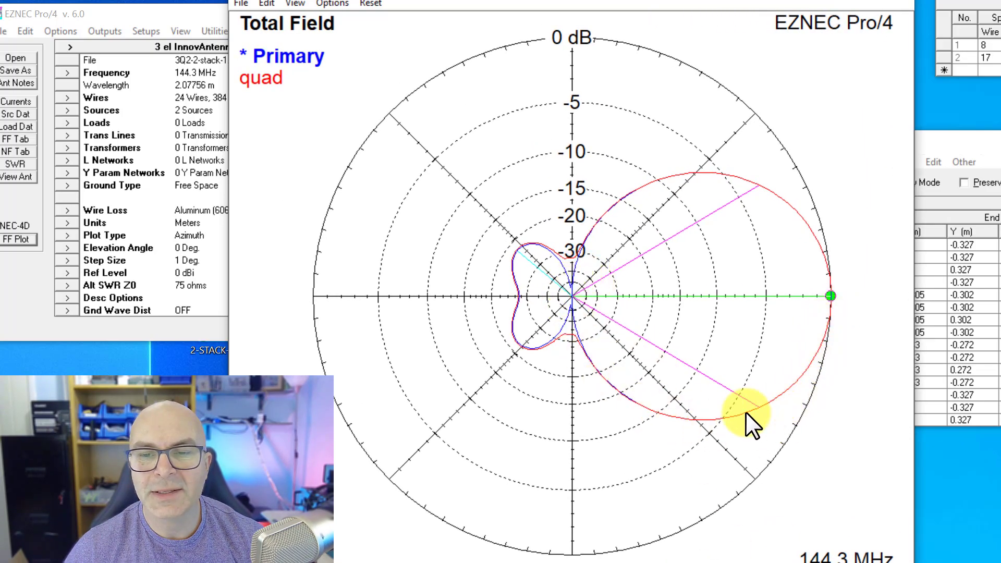
{"action": "mouse_move", "coordinate": [568, 348]}
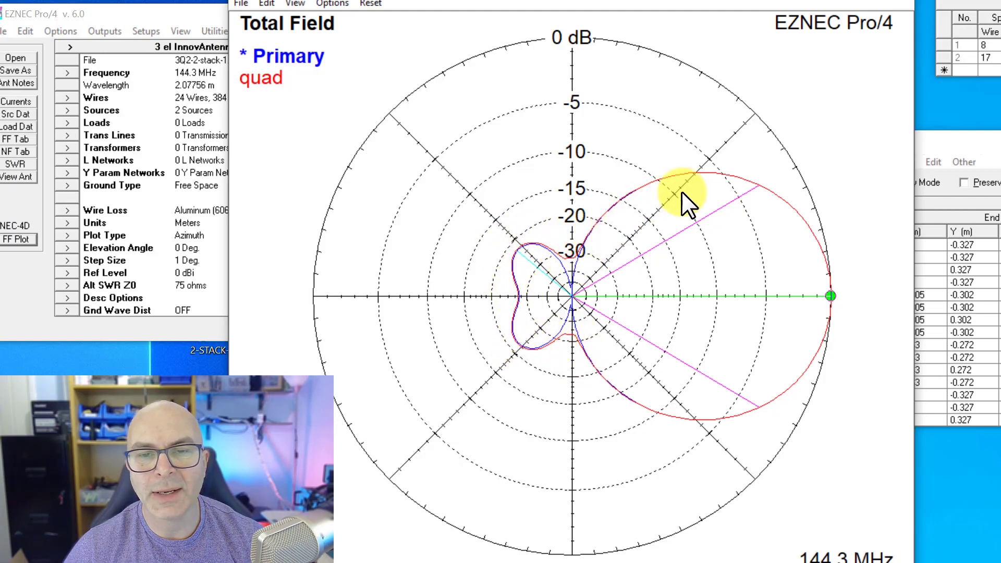
{"action": "mouse_move", "coordinate": [582, 287]}
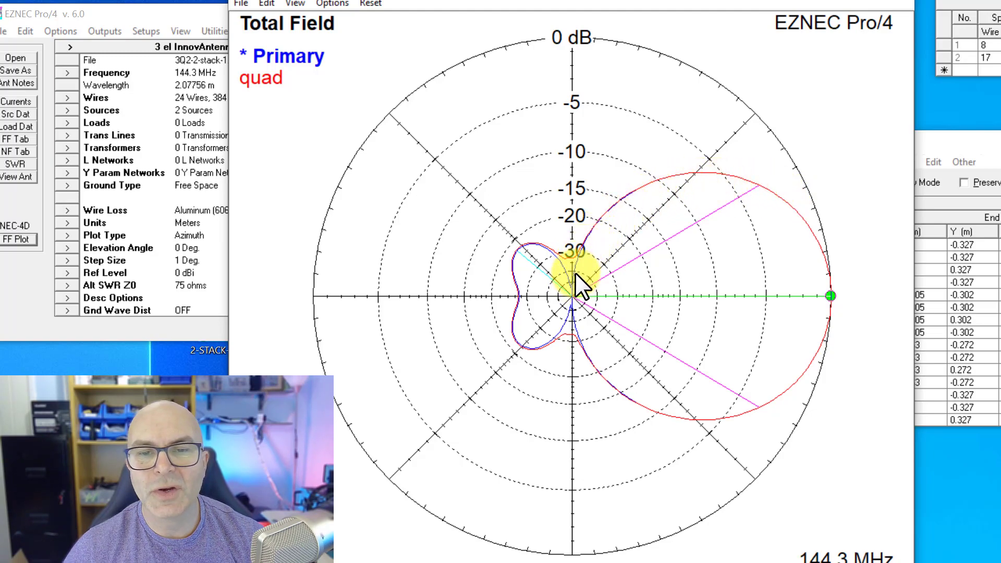
{"action": "mouse_move", "coordinate": [581, 321]}
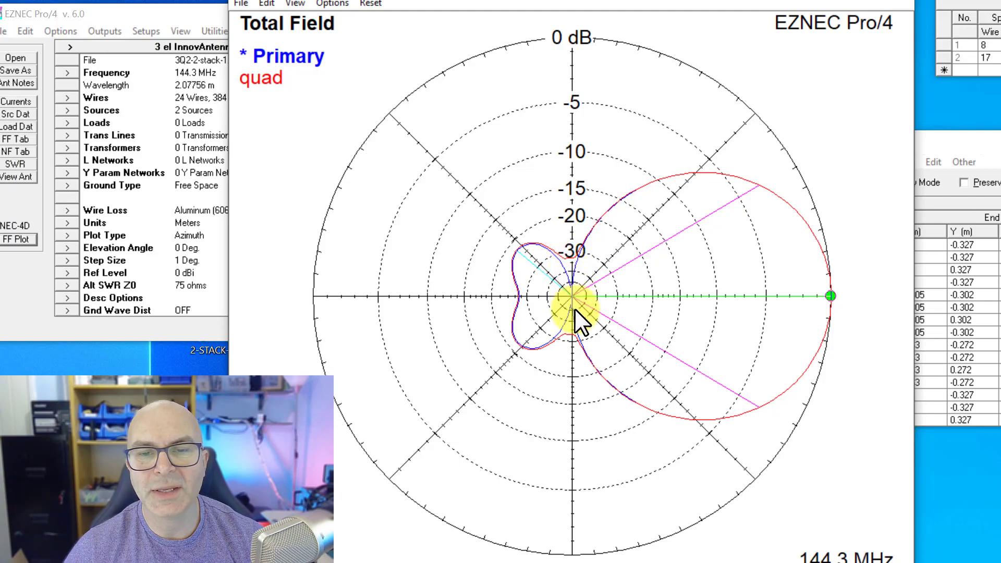
{"action": "mouse_move", "coordinate": [606, 353]}
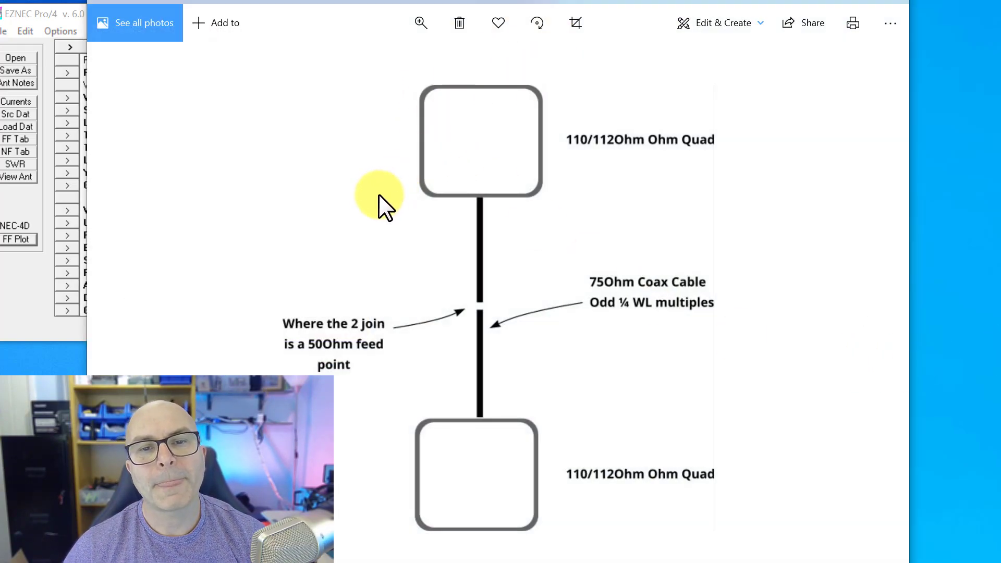
{"action": "mouse_move", "coordinate": [560, 218]}
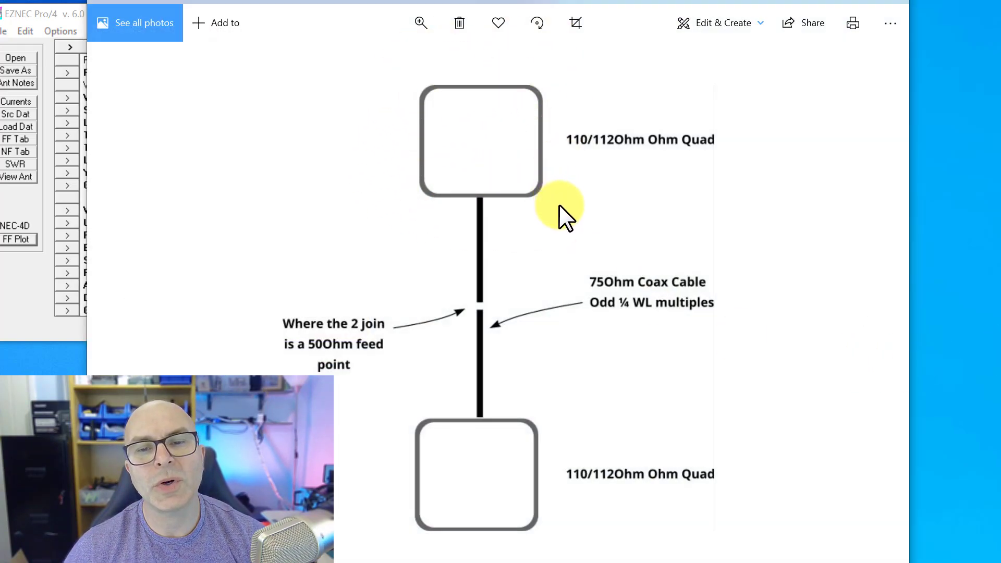
{"action": "mouse_move", "coordinate": [627, 323]}
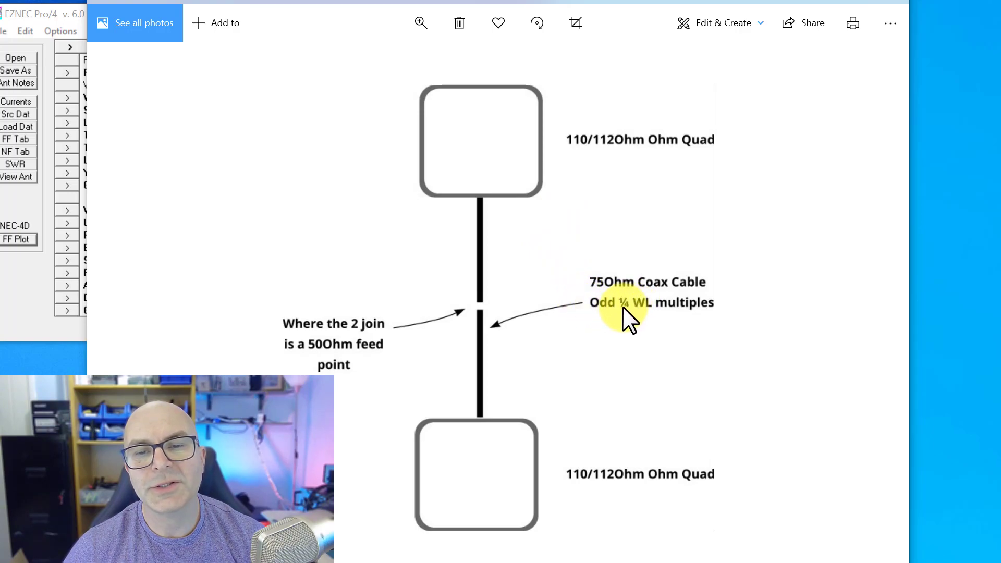
{"action": "mouse_move", "coordinate": [501, 328]}
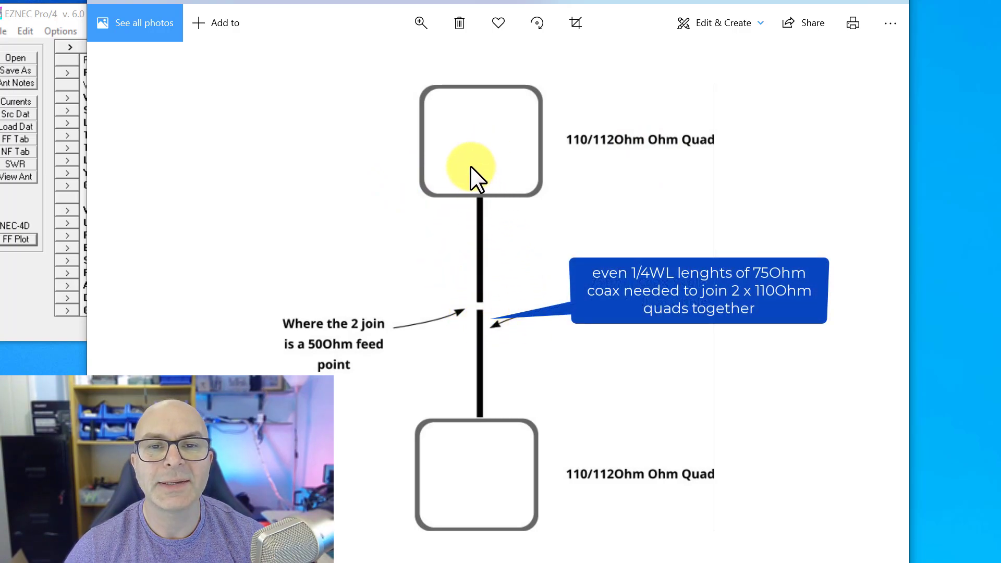
{"action": "mouse_move", "coordinate": [479, 409]}
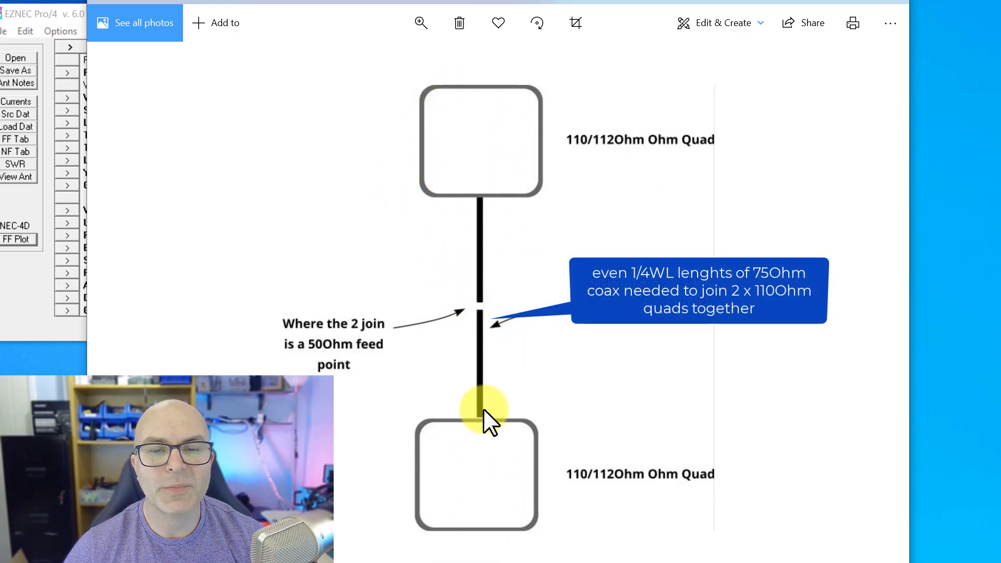
{"action": "mouse_move", "coordinate": [646, 171]}
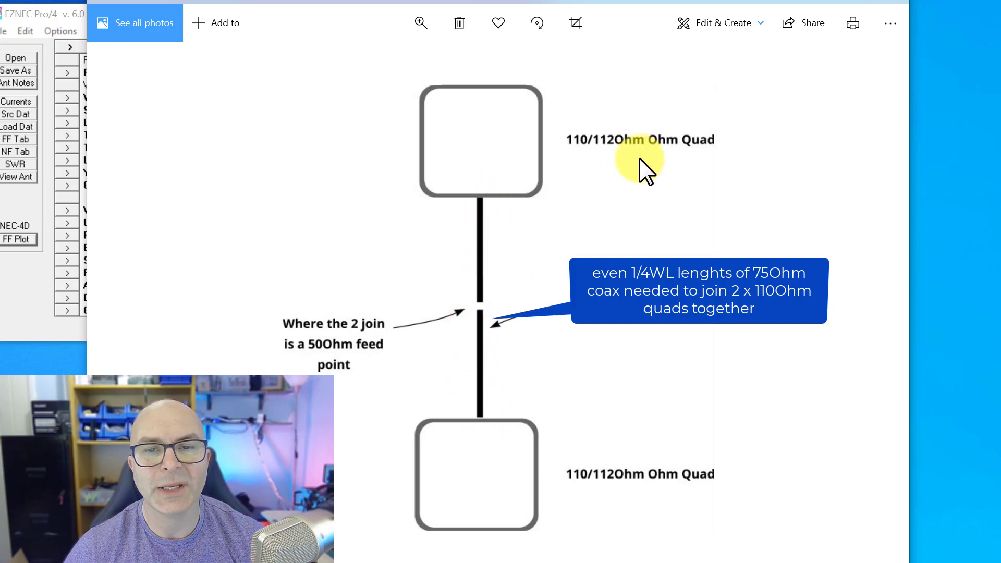
{"action": "mouse_move", "coordinate": [575, 159]}
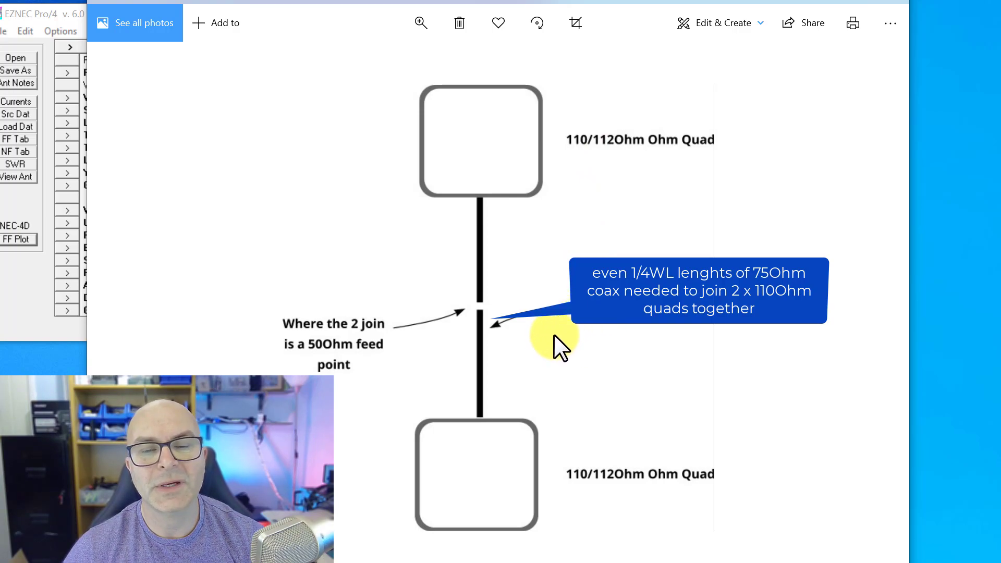
{"action": "mouse_move", "coordinate": [640, 364]}
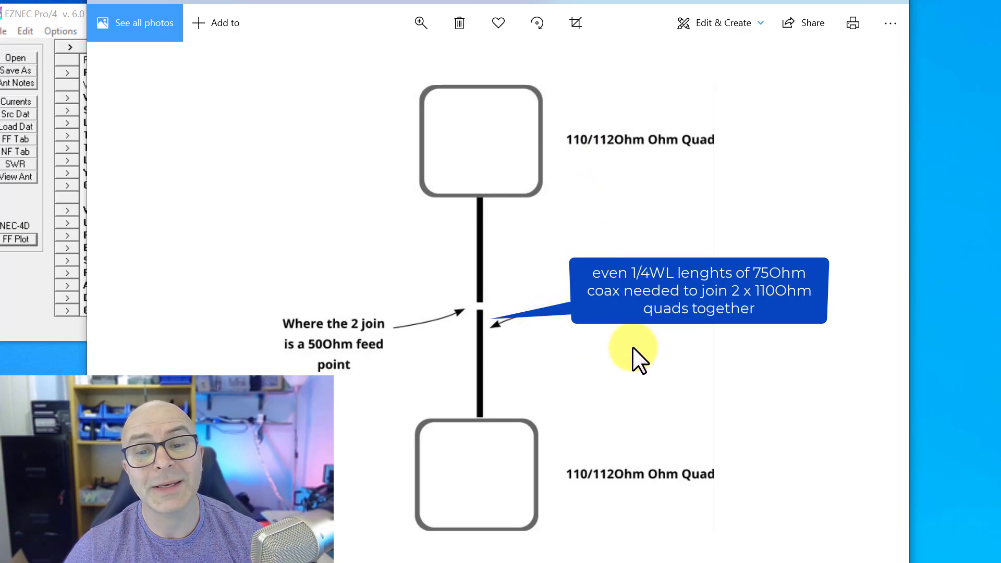
{"action": "mouse_move", "coordinate": [311, 357]}
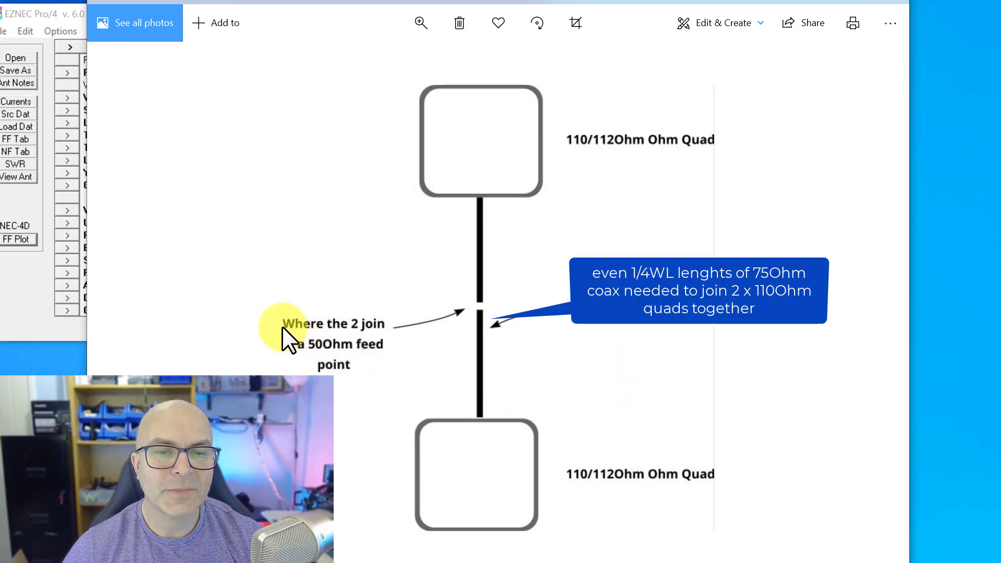
{"action": "mouse_move", "coordinate": [486, 319]}
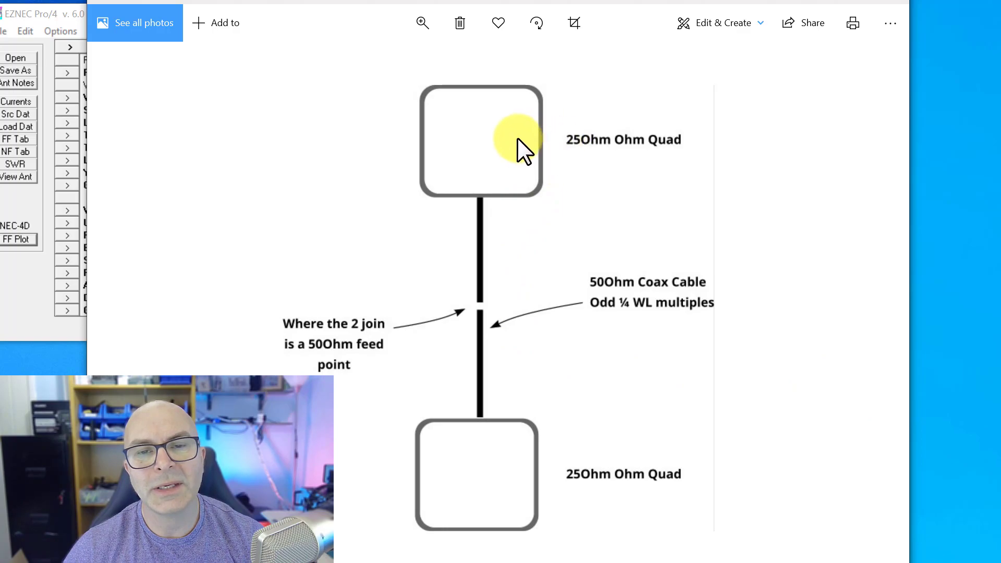
{"action": "mouse_move", "coordinate": [472, 355]}
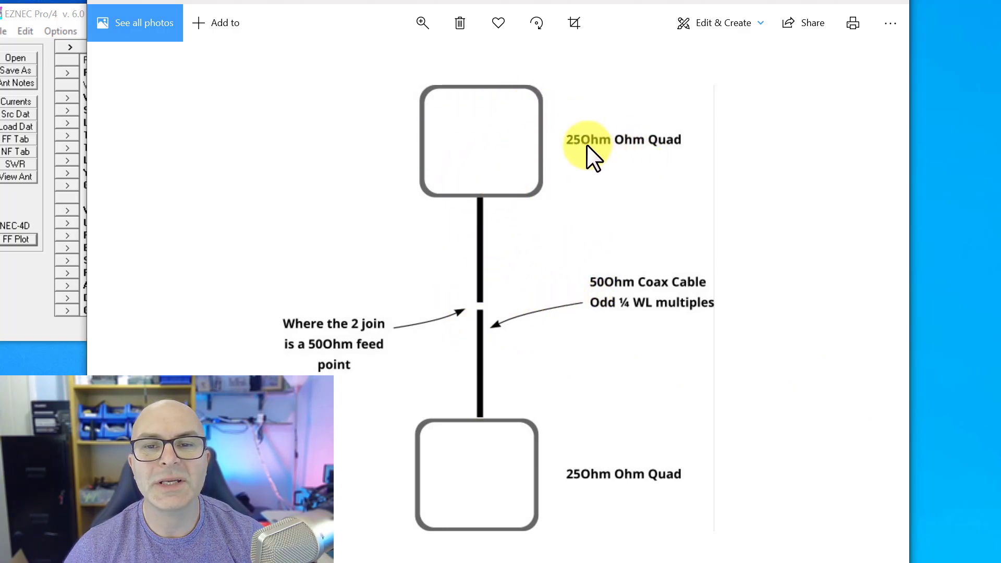
{"action": "mouse_move", "coordinate": [460, 491]}
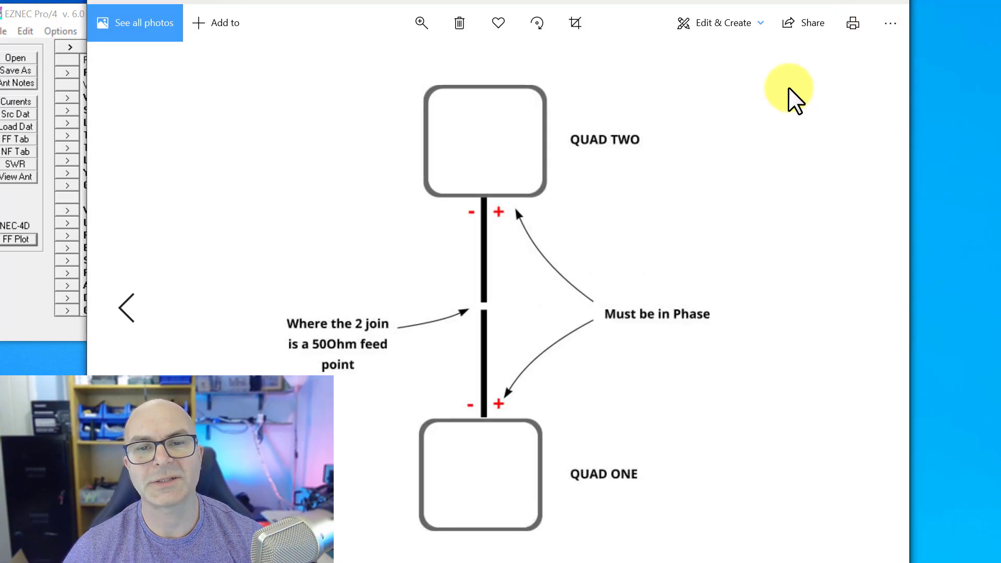
{"action": "mouse_move", "coordinate": [472, 235]}
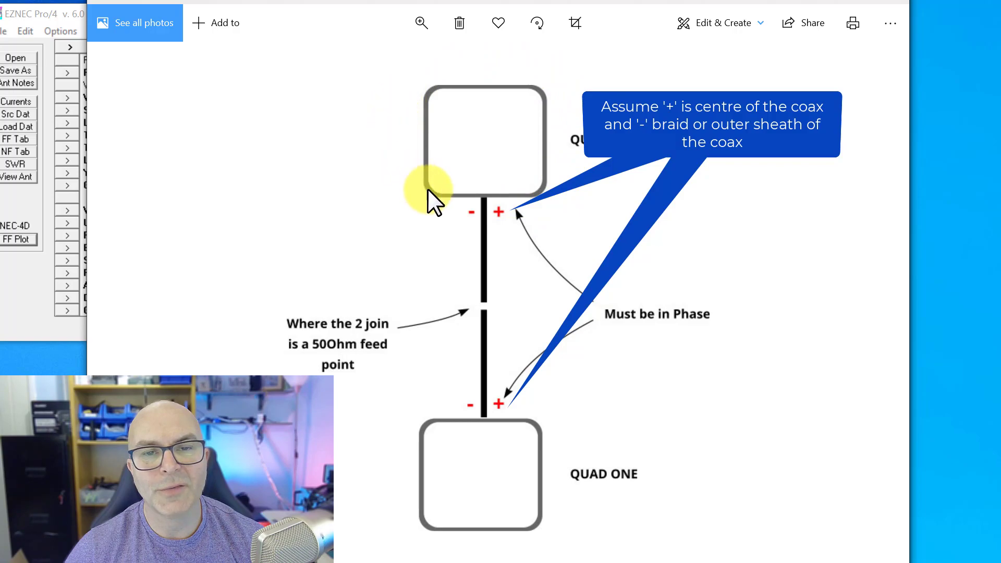
{"action": "mouse_move", "coordinate": [557, 205]}
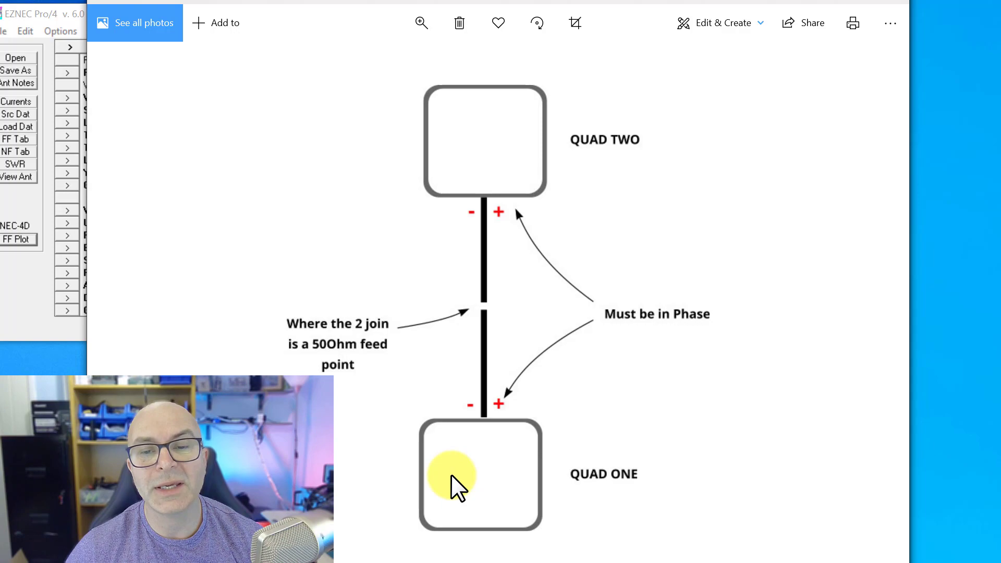
{"action": "mouse_move", "coordinate": [517, 447]}
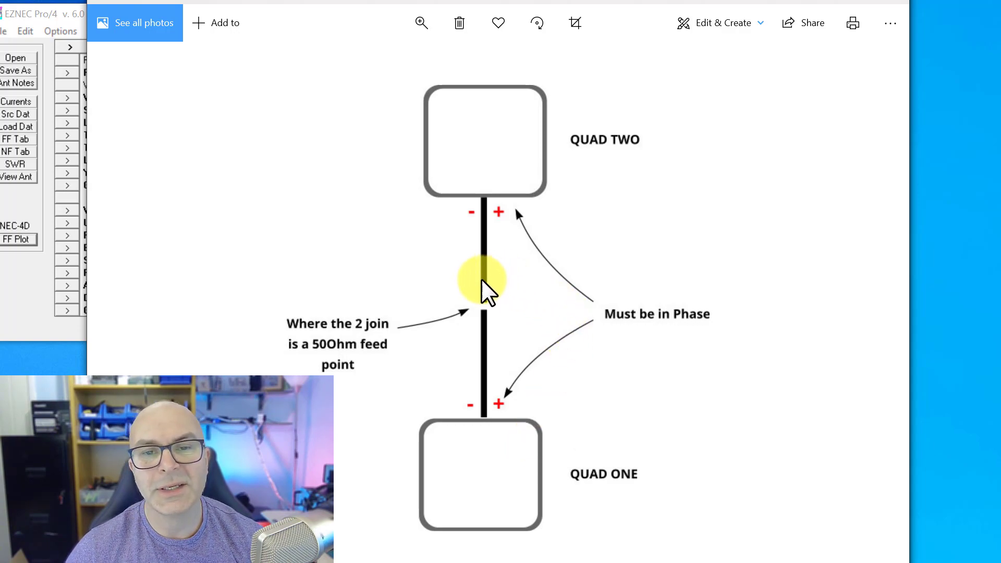
{"action": "mouse_move", "coordinate": [442, 395]}
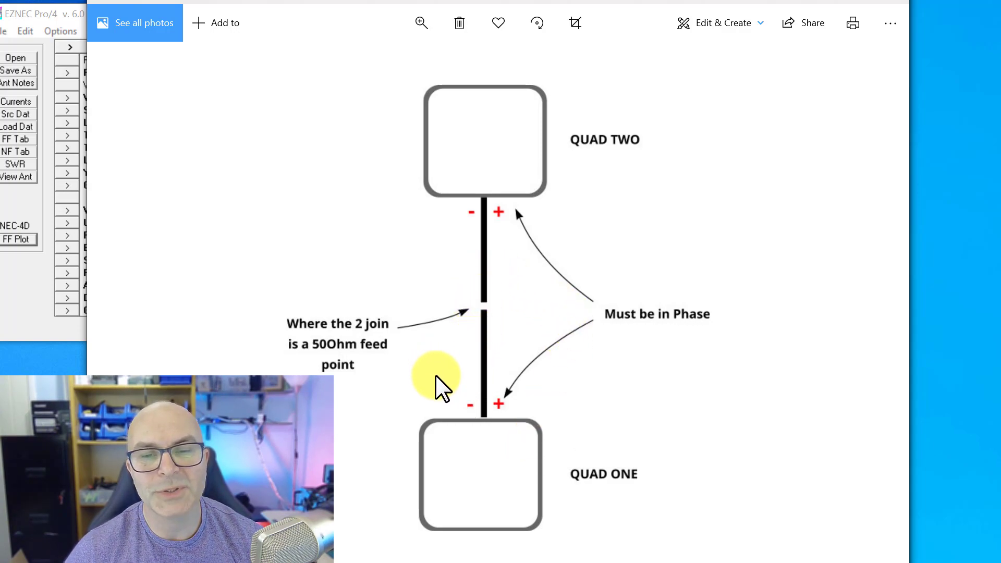